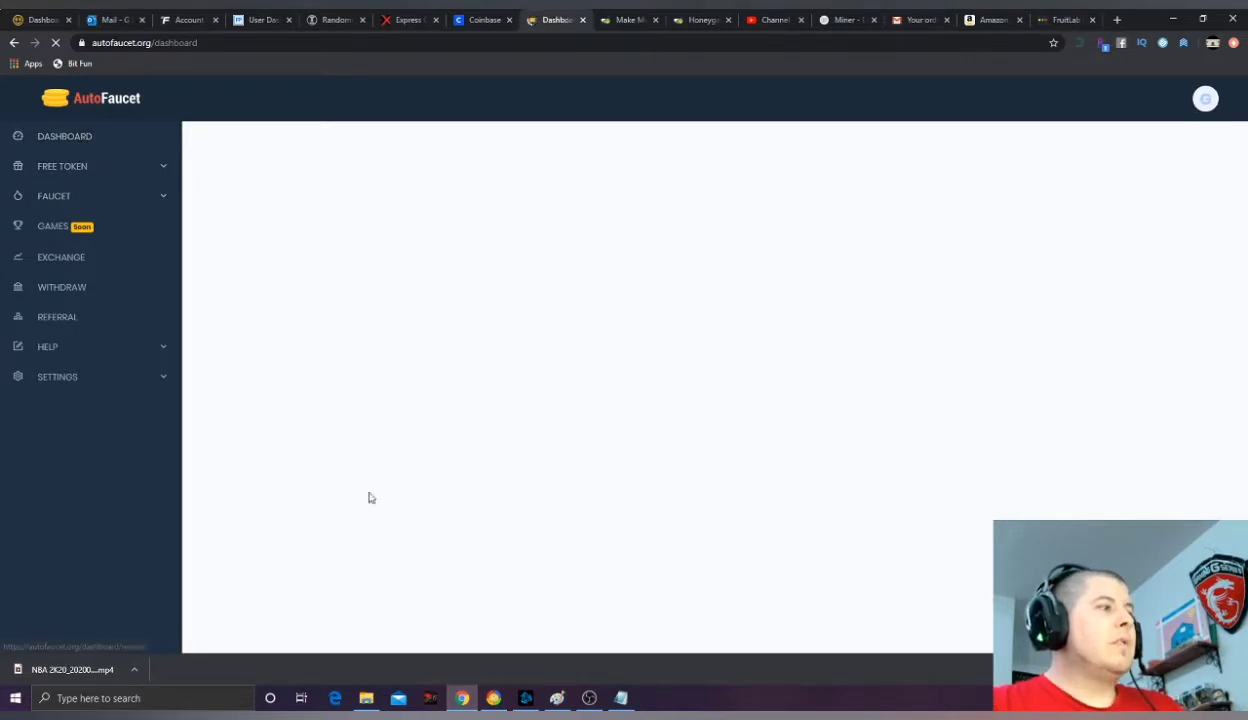
mouse_move(527, 461)
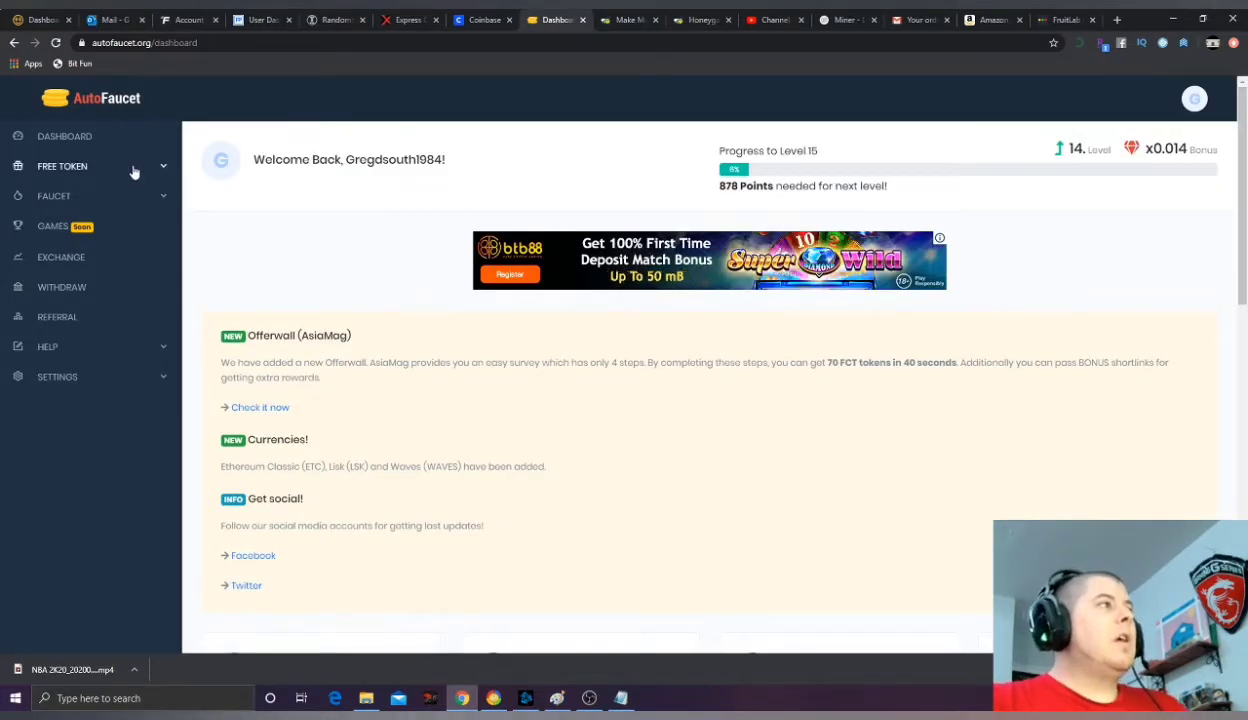
mouse_move(950, 160)
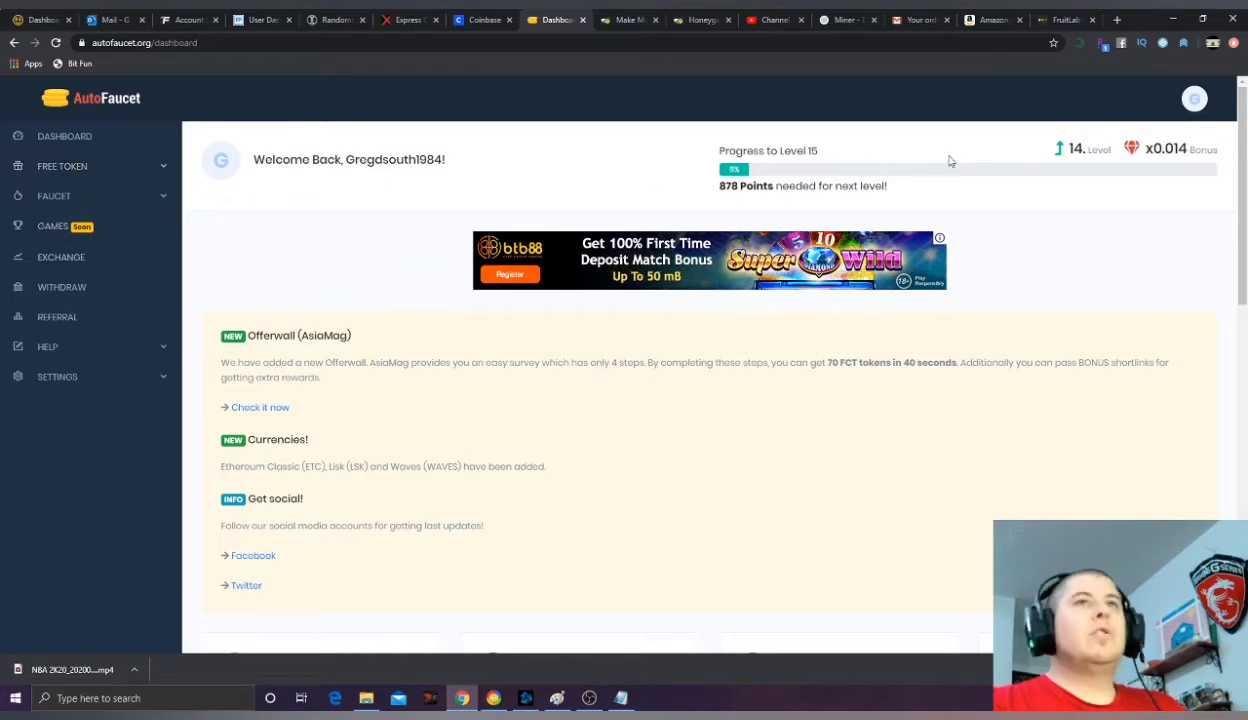
Step: Go to Account Settings from the profile avatar menu, then reopen and dismiss the menu
click(1194, 98)
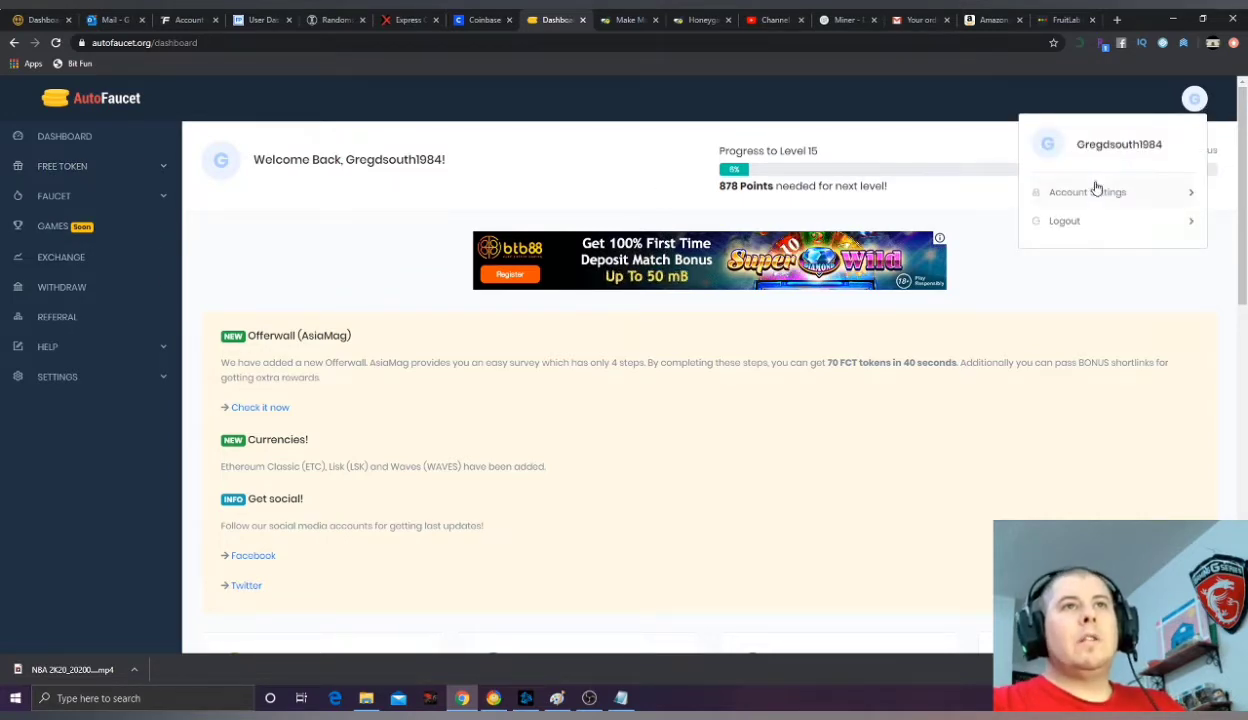
click(1087, 191)
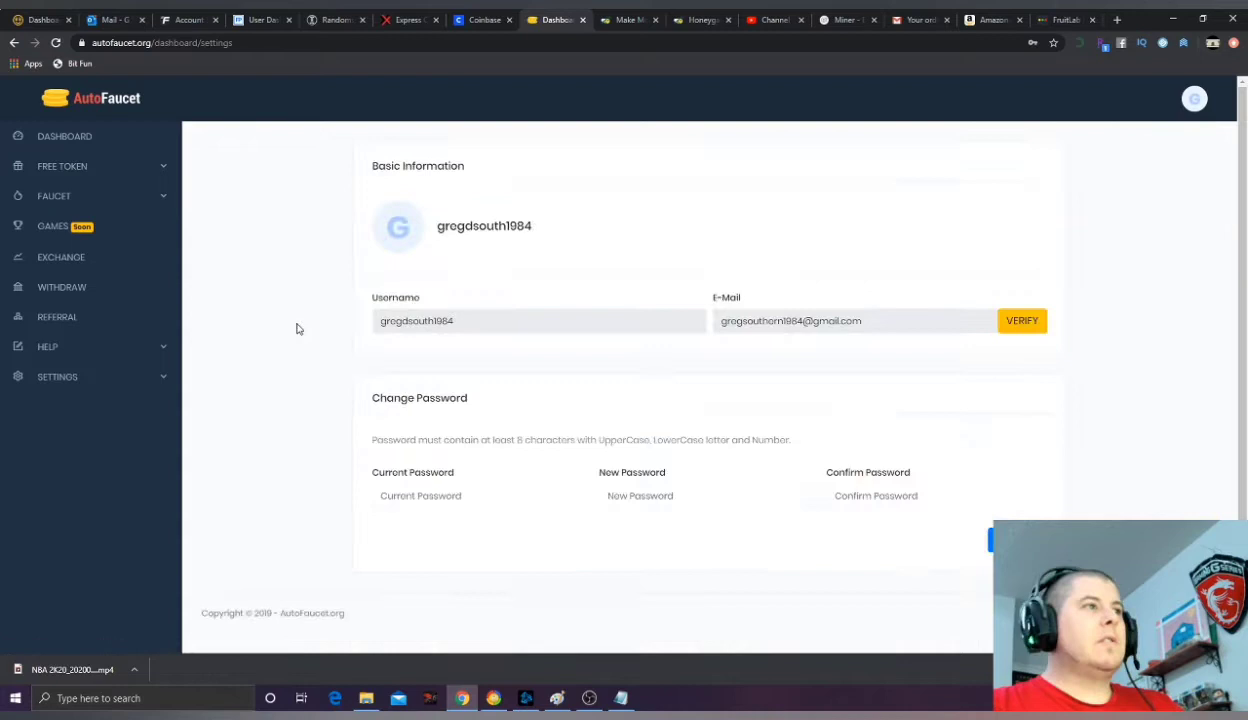
mouse_move(663, 336)
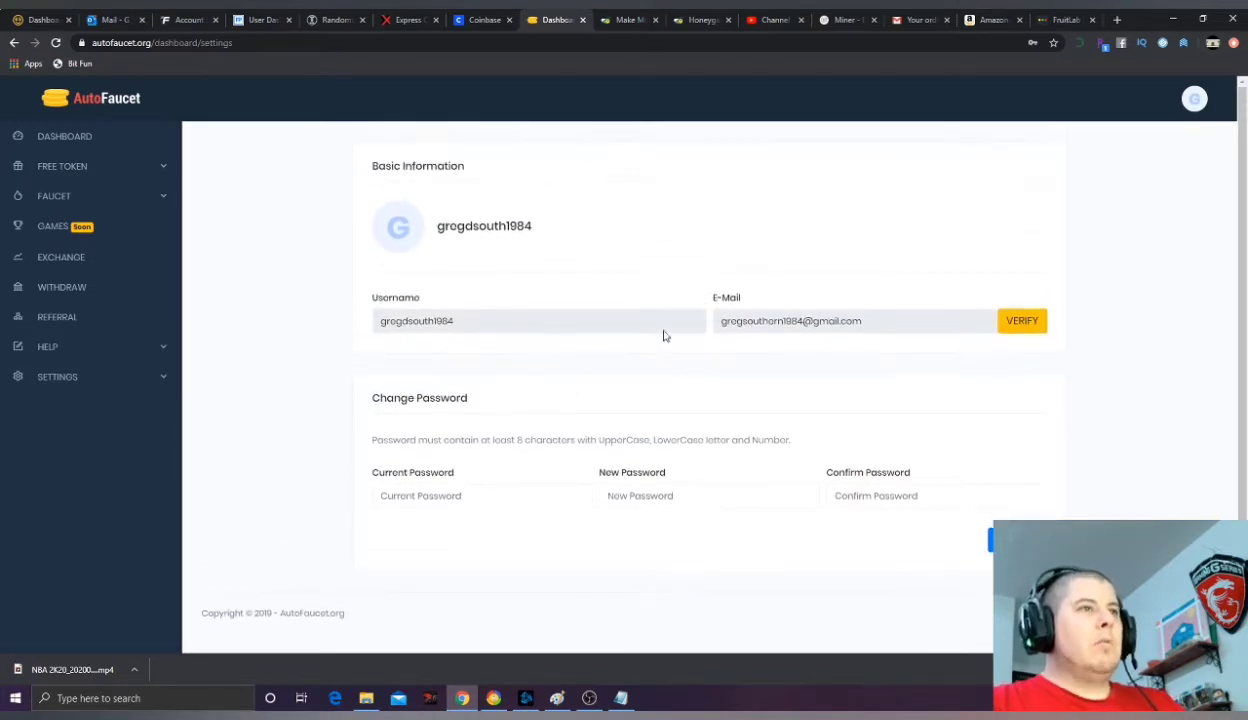
mouse_move(583, 287)
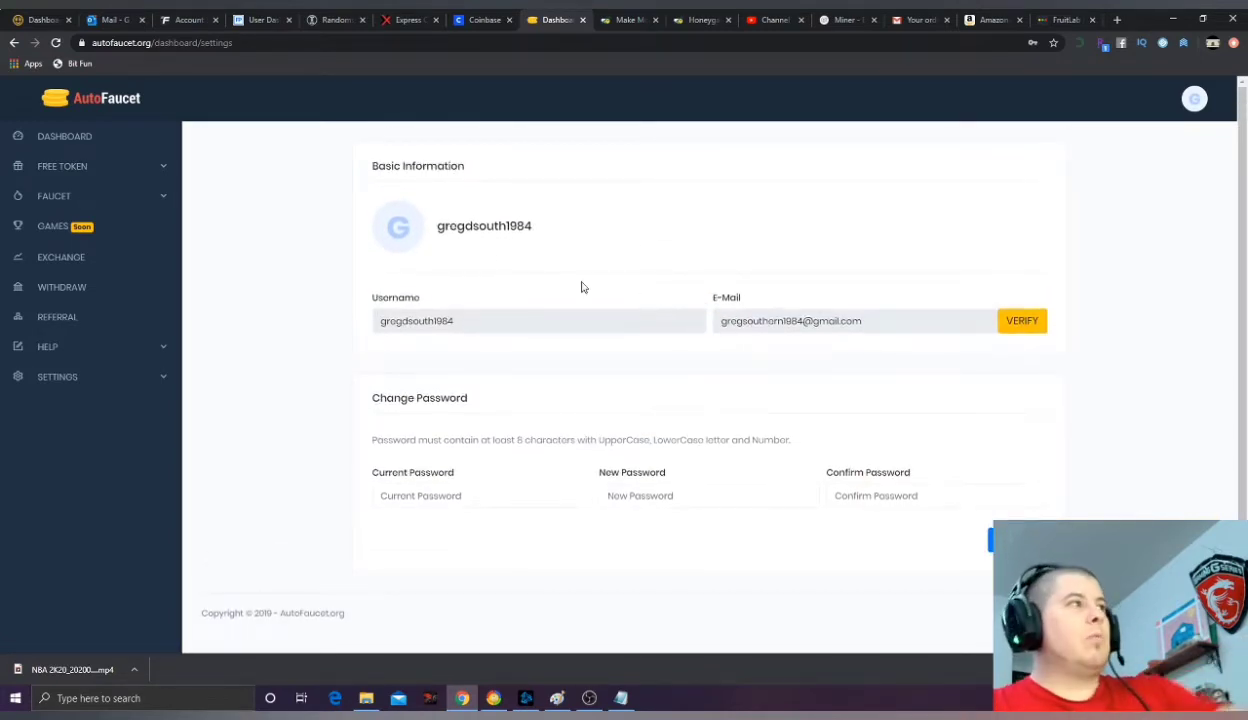
click(1194, 98)
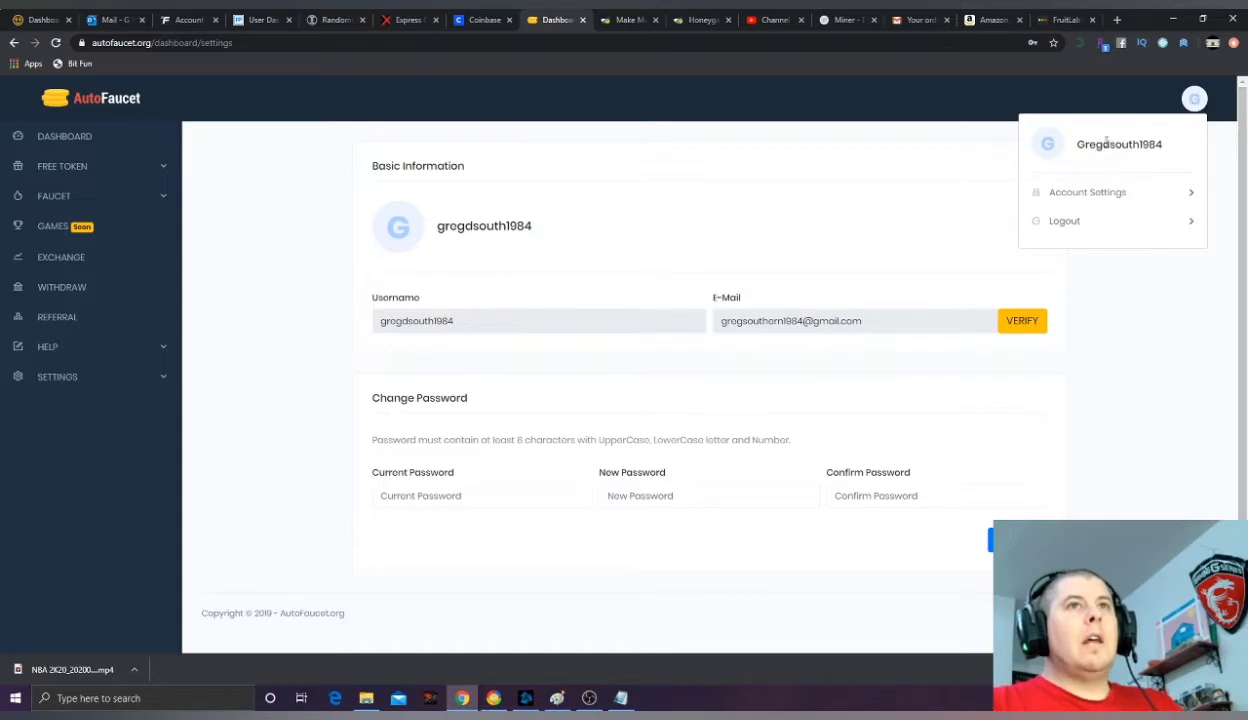
click(64, 135)
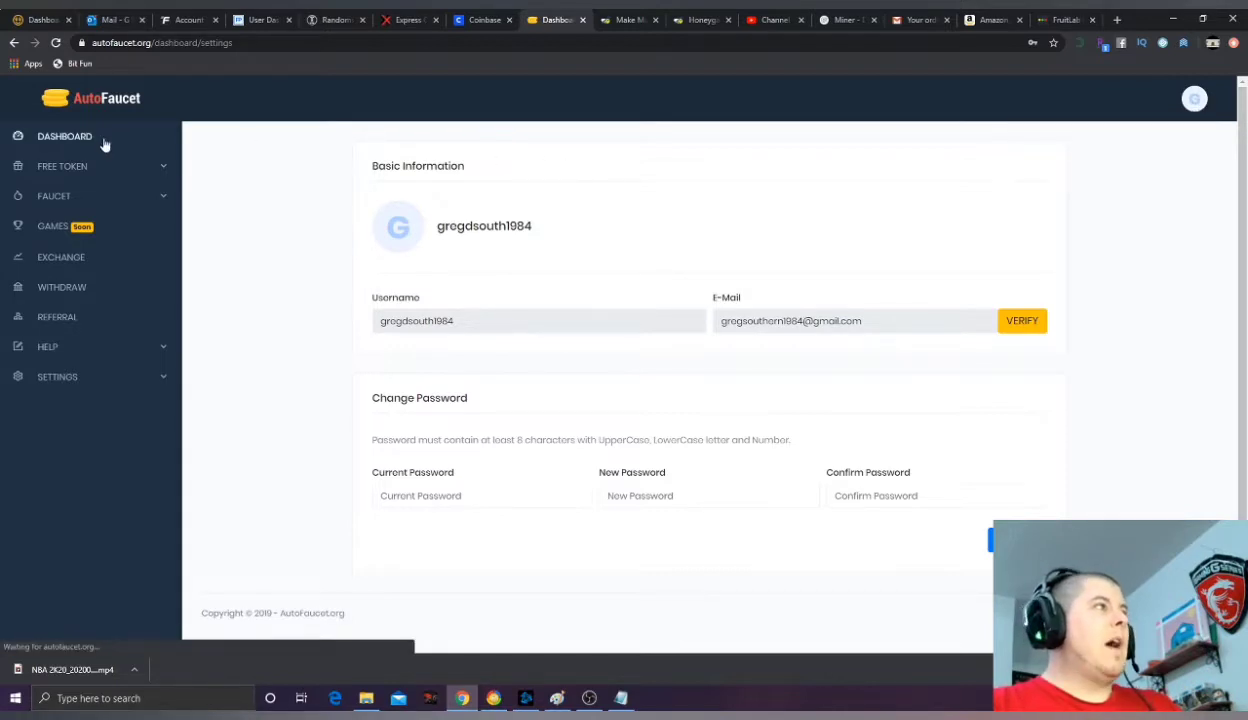
Step: Return to the AutoFaucet dashboard, then switch to FaucetPay's User Dashboard tab with coin balances
click(64, 136)
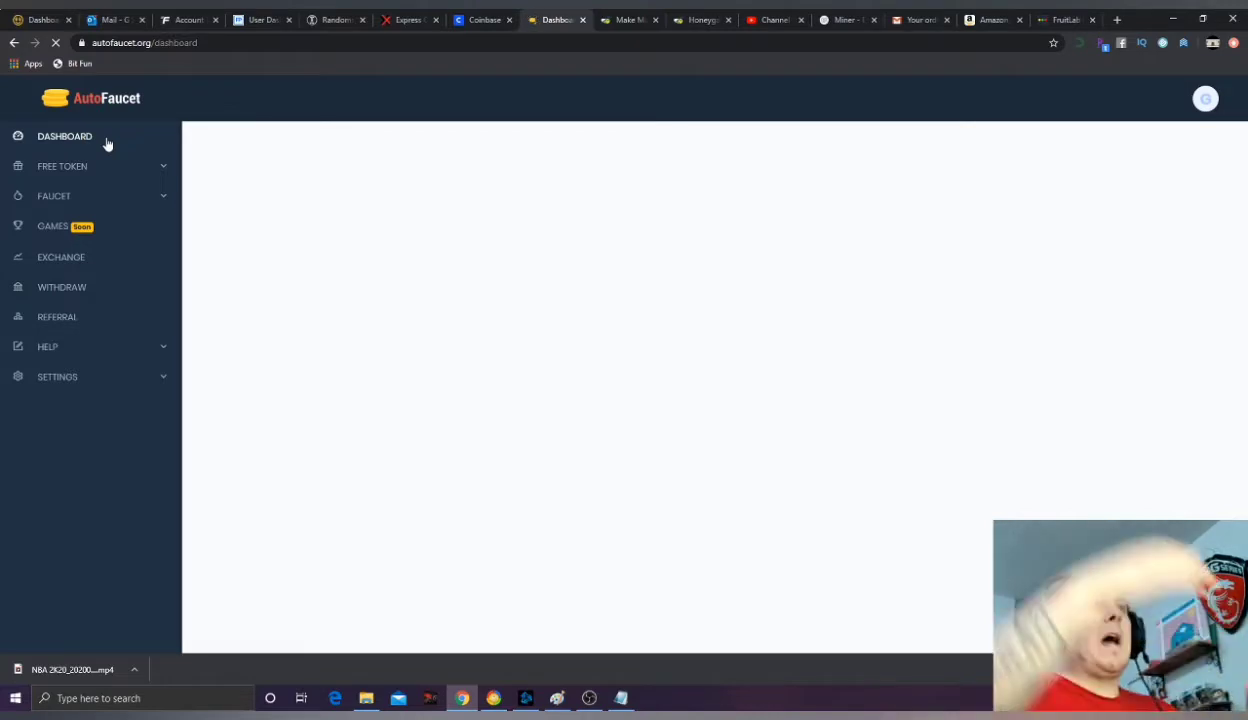
click(64, 136)
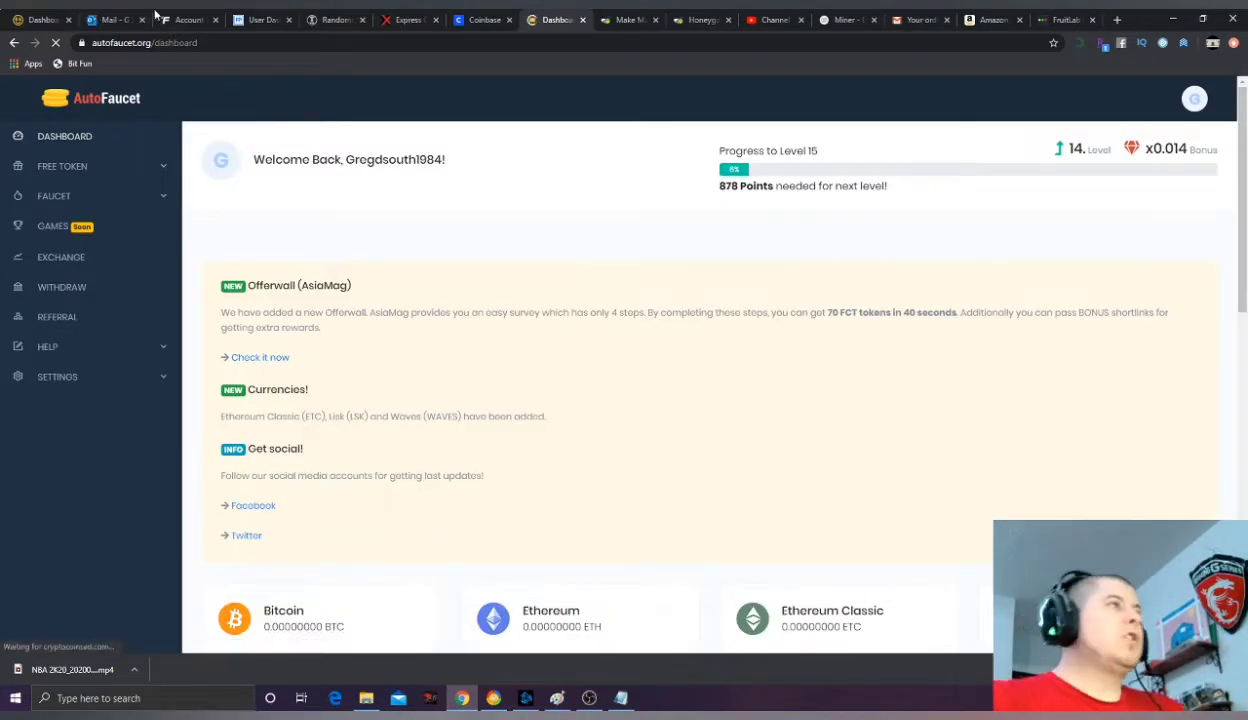
click(260, 19)
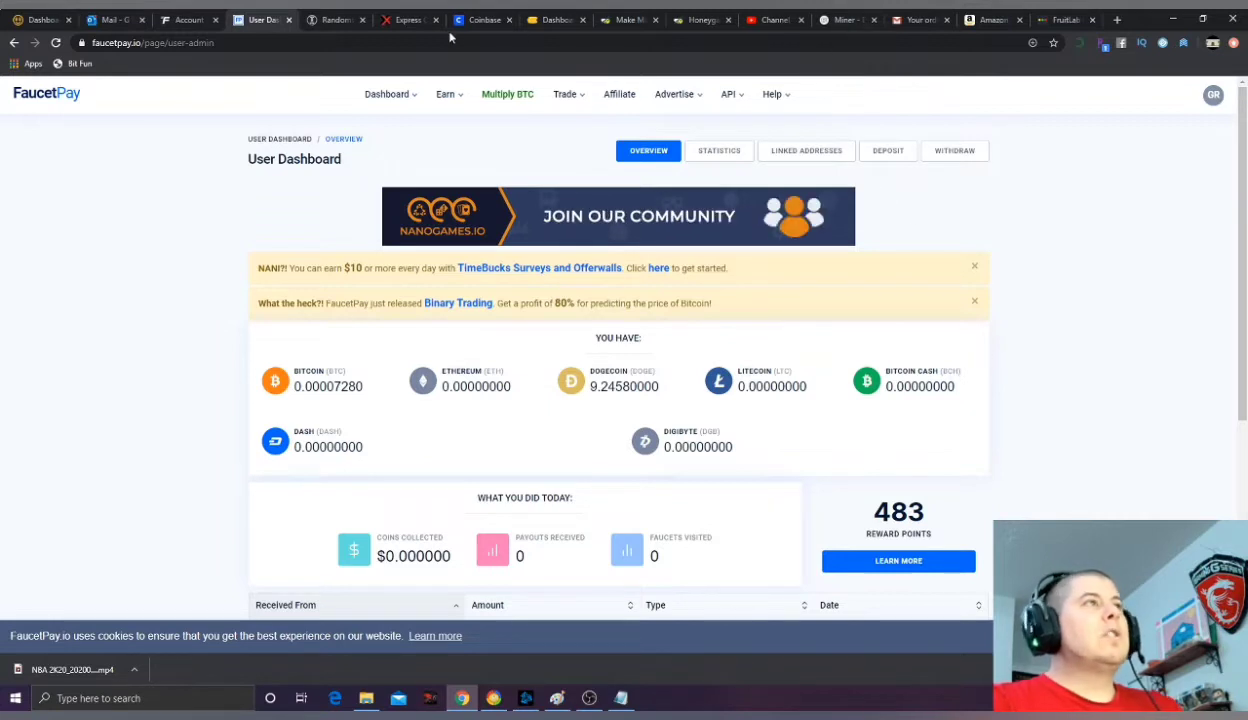
Step: Switch back to the AutoFaucet Dashboard browser tab
click(555, 19)
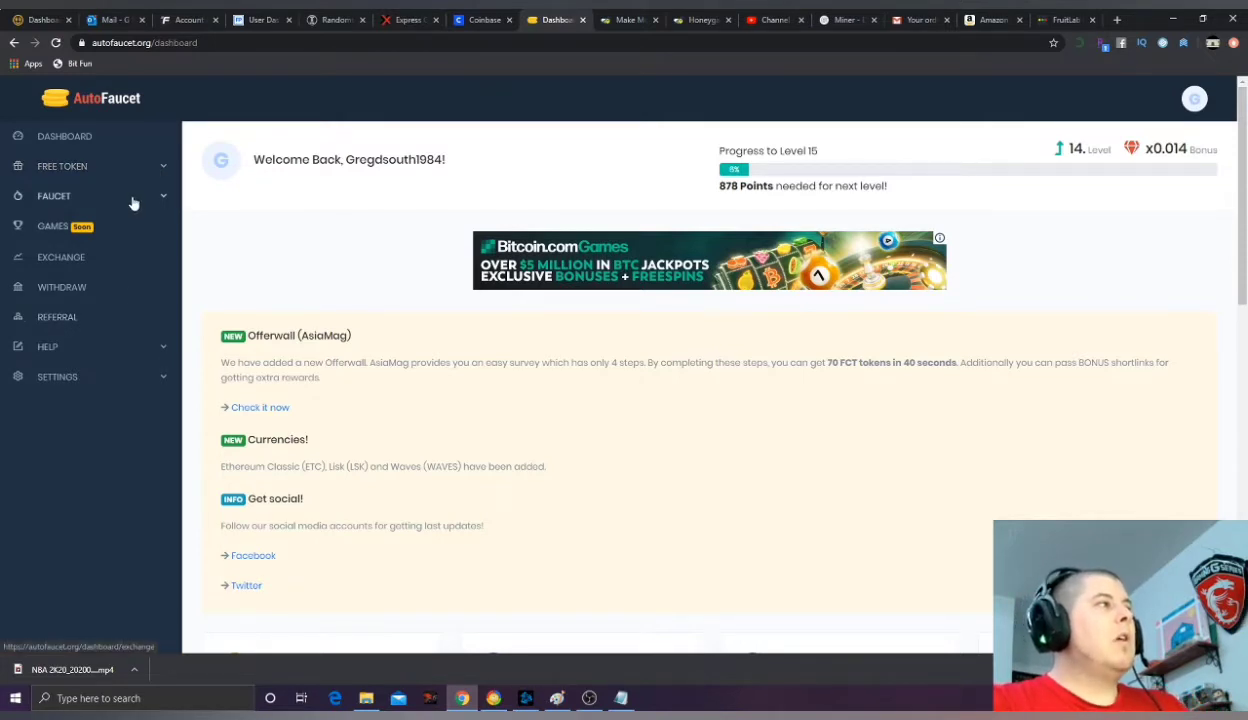
Step: Open Mining under Free Token and view remaining hashes and hash rate
click(62, 166)
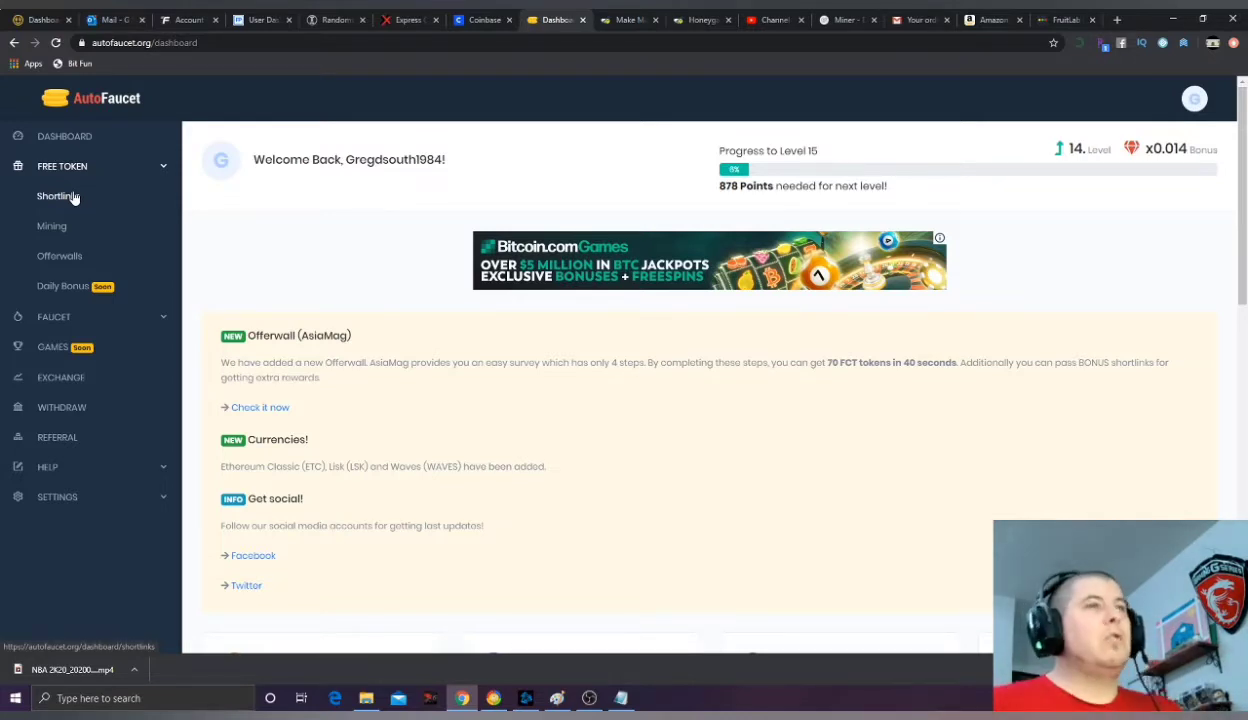
mouse_move(52, 226)
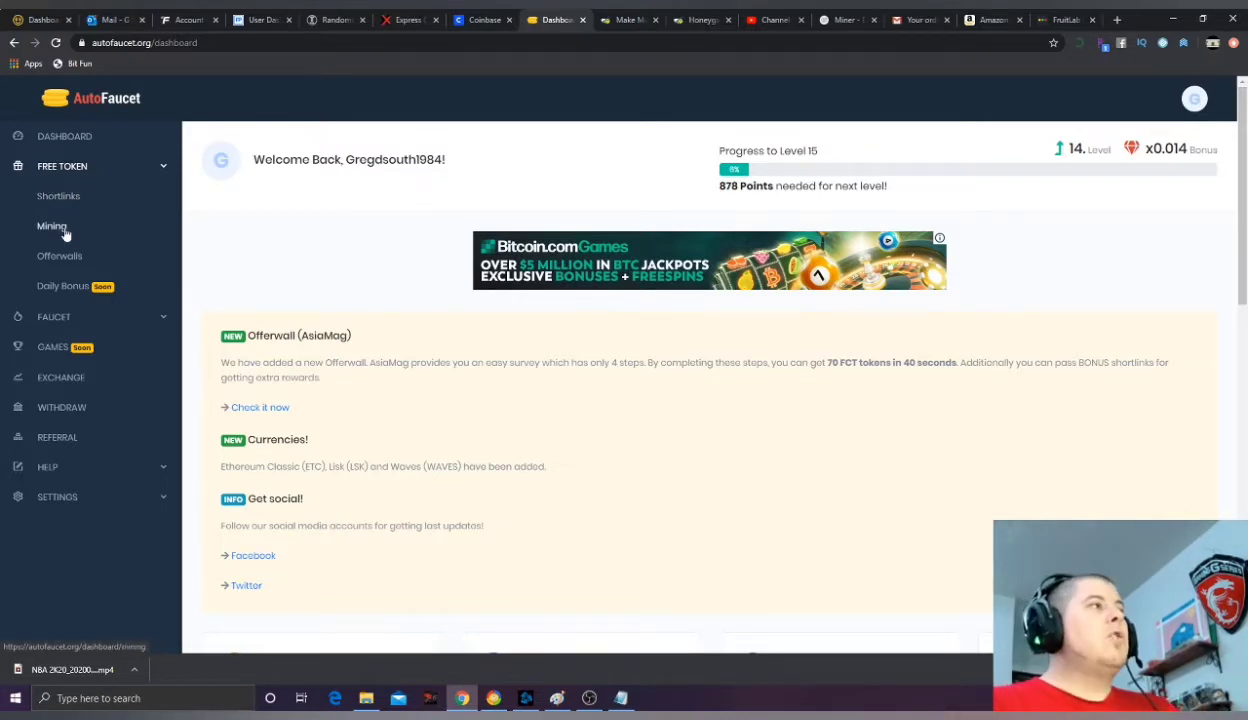
click(51, 225)
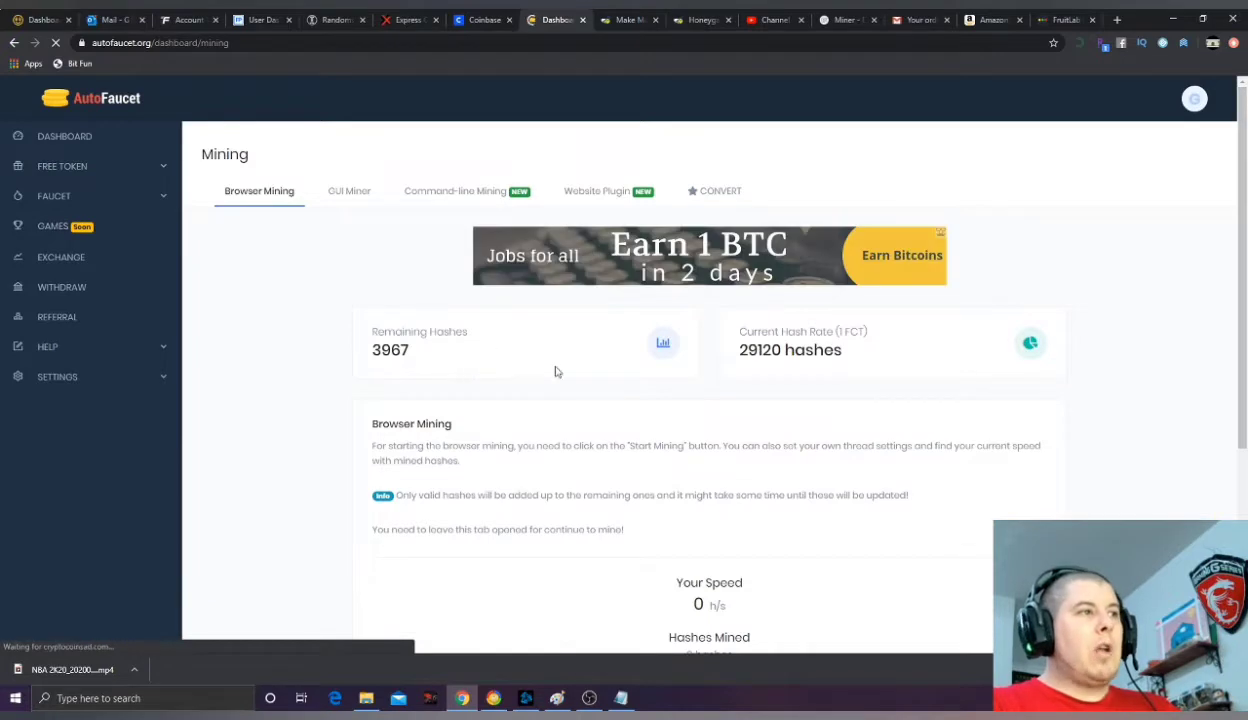
scroll(down, 3)
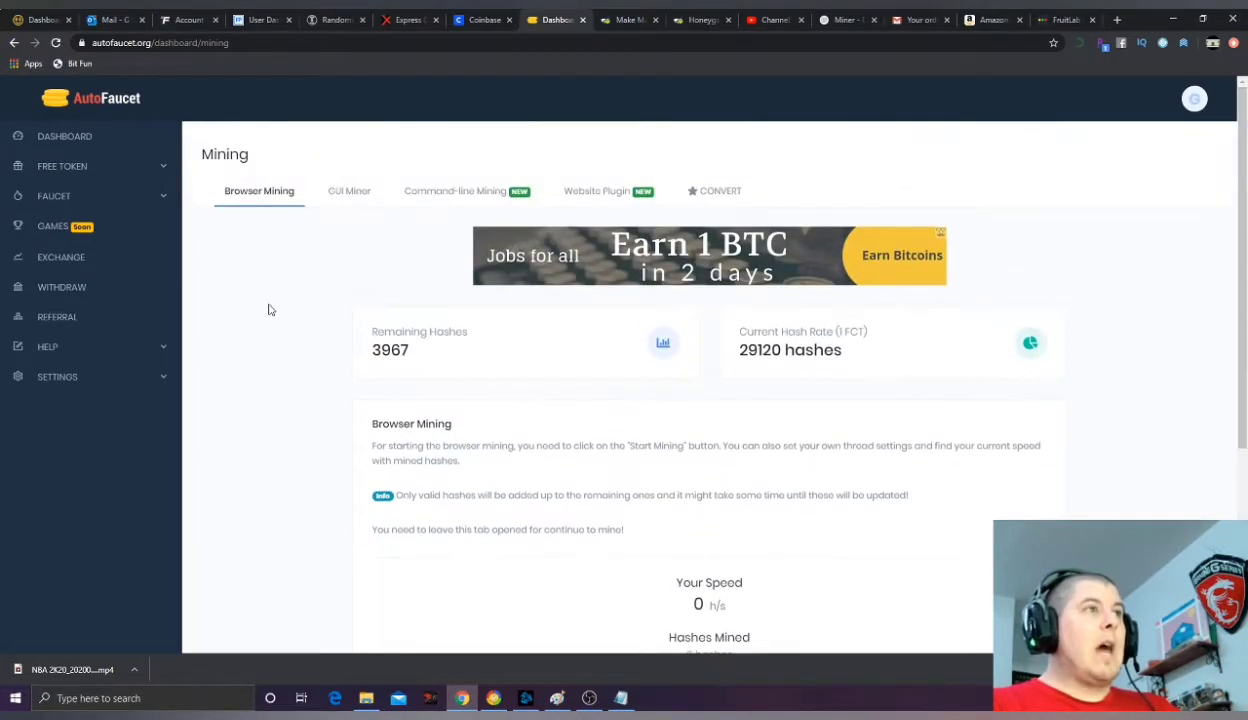
Step: Browse the Shortlinks list of 60 FCT links and re-expand the Free Token section
click(54, 195)
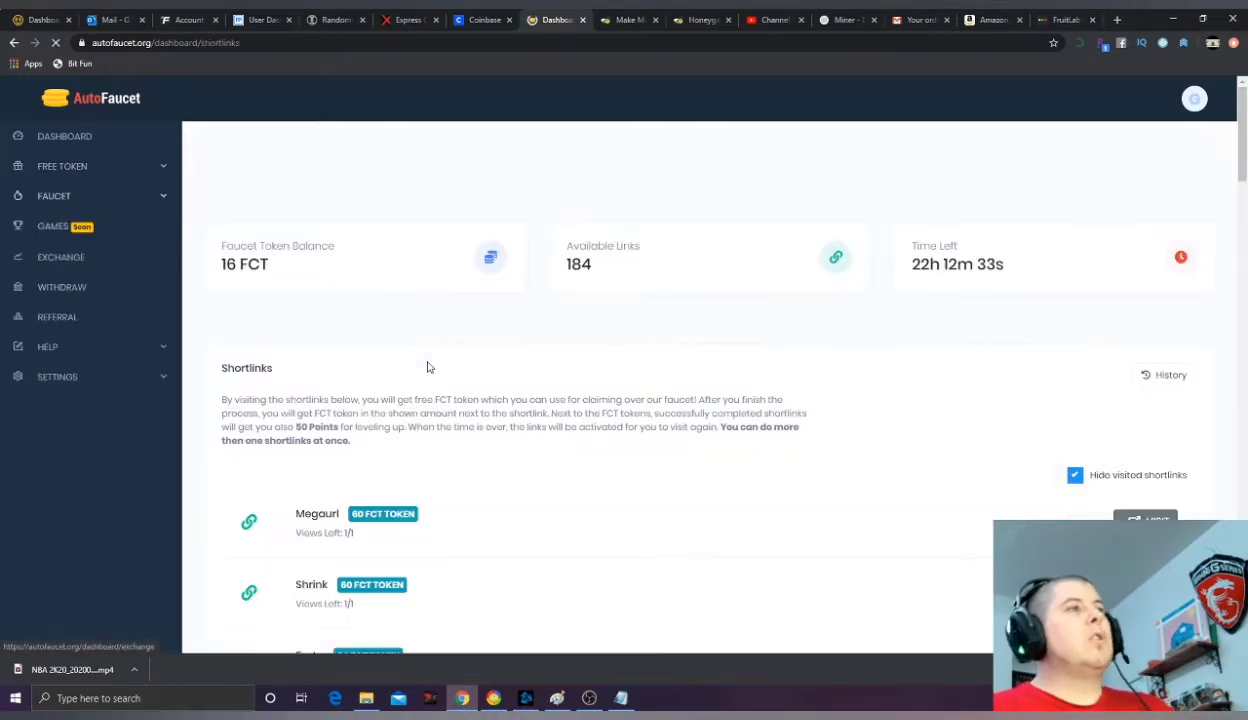
scroll(down, 3)
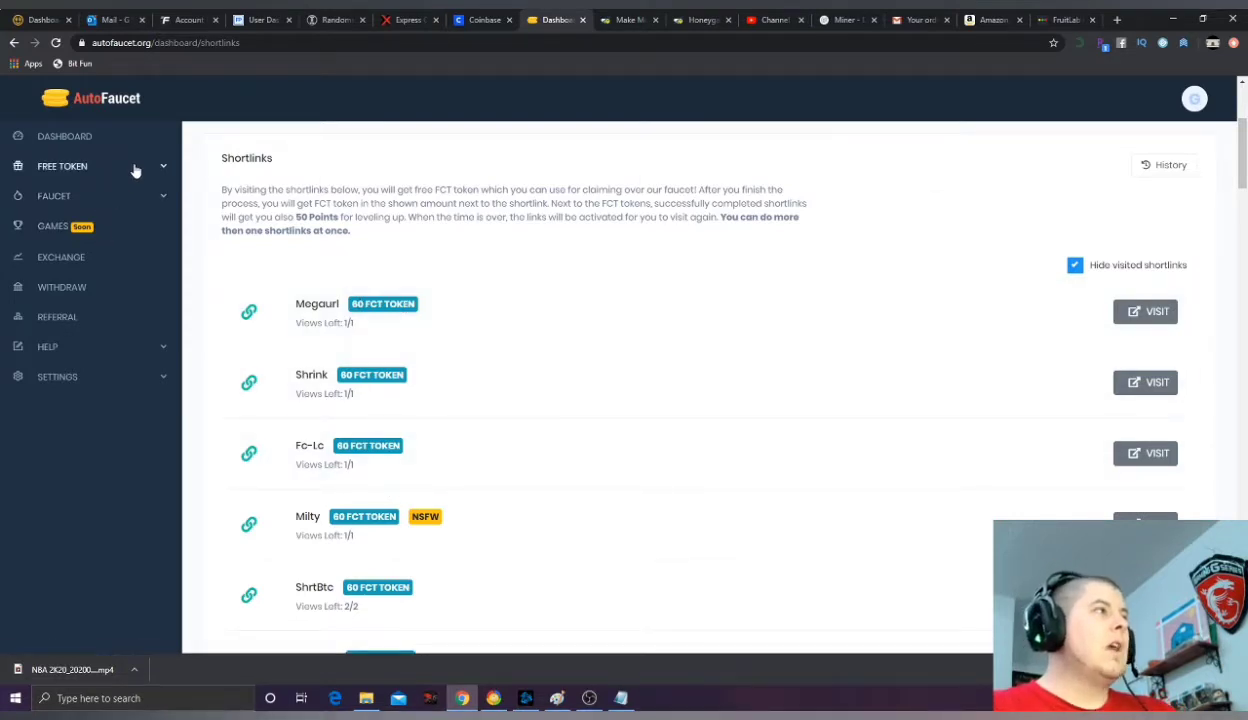
click(62, 166)
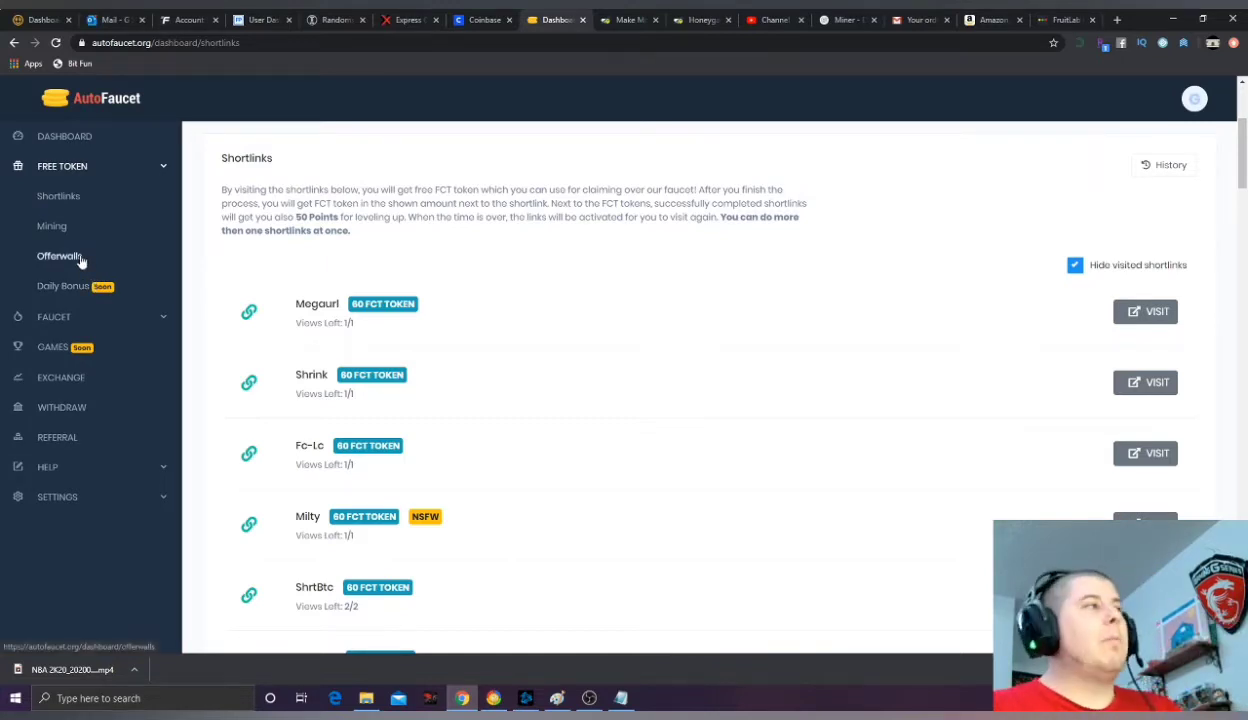
Step: On the Offerwalls page, start the MoreQuizTime quiz with 'YES I WANT TO EARN CASH!'
click(60, 256)
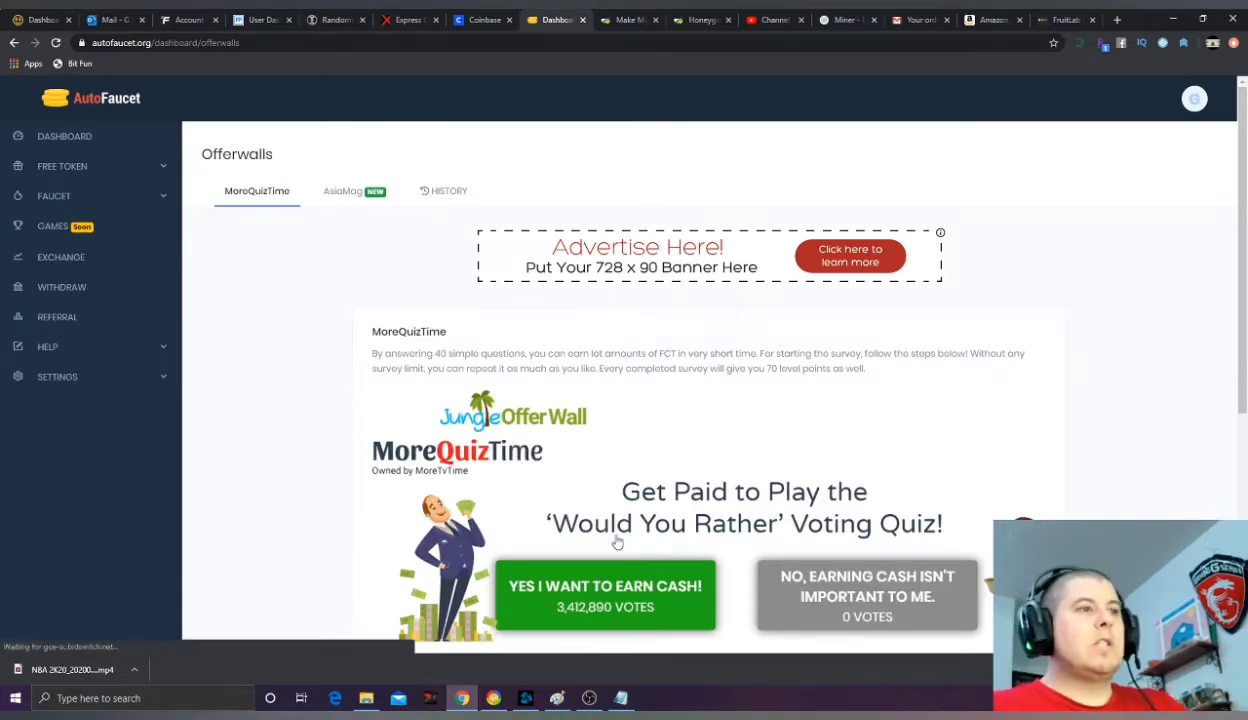
scroll(down, 3)
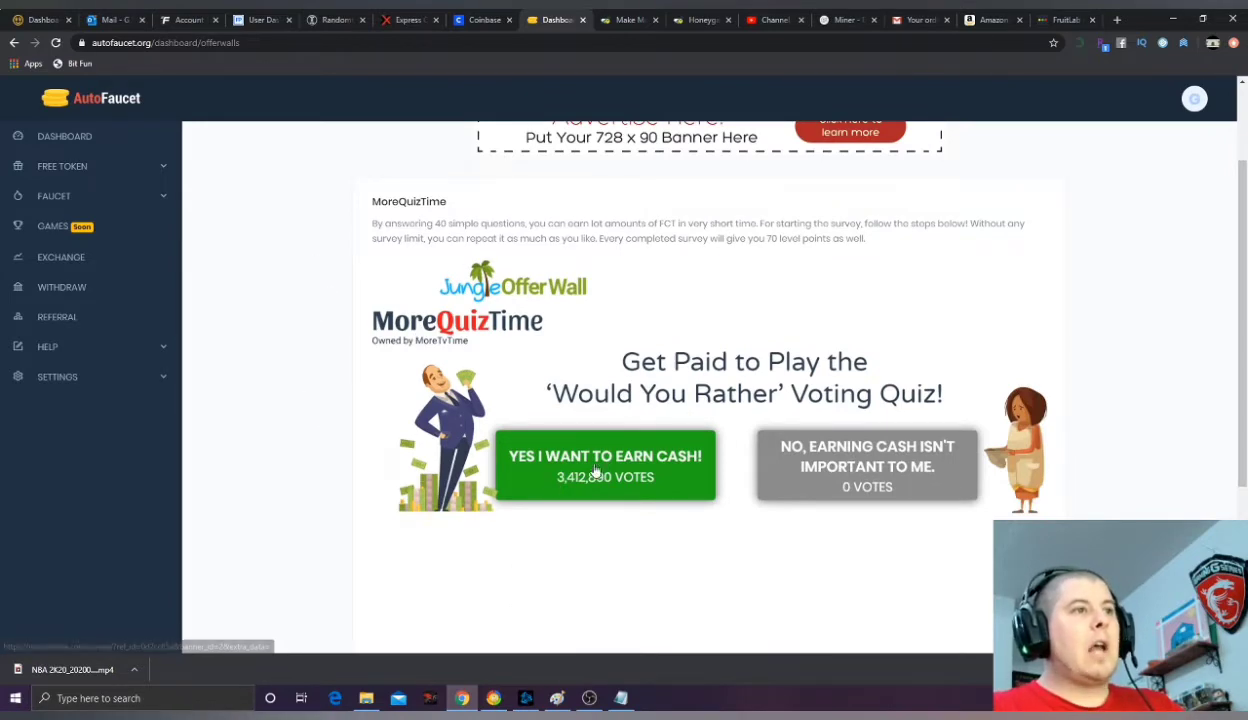
click(605, 465)
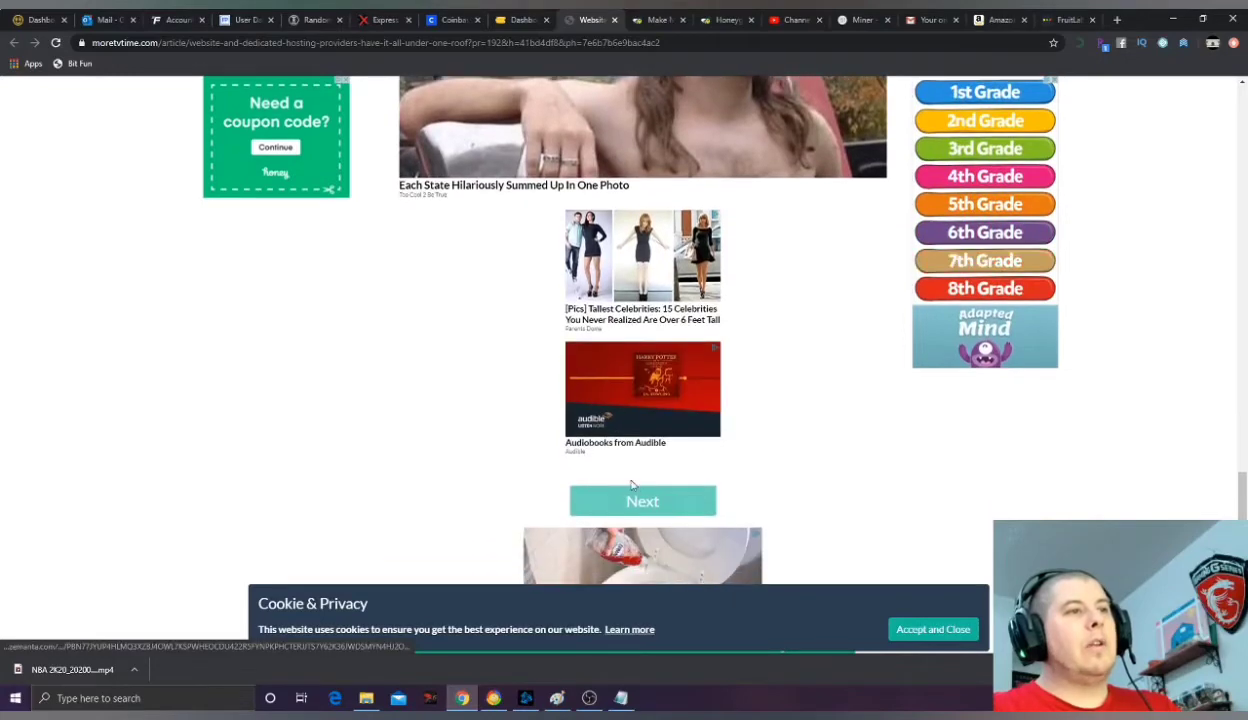
Step: Advance the quiz pages to question 15 of 40, then return to the AutoFaucet tab
click(642, 501)
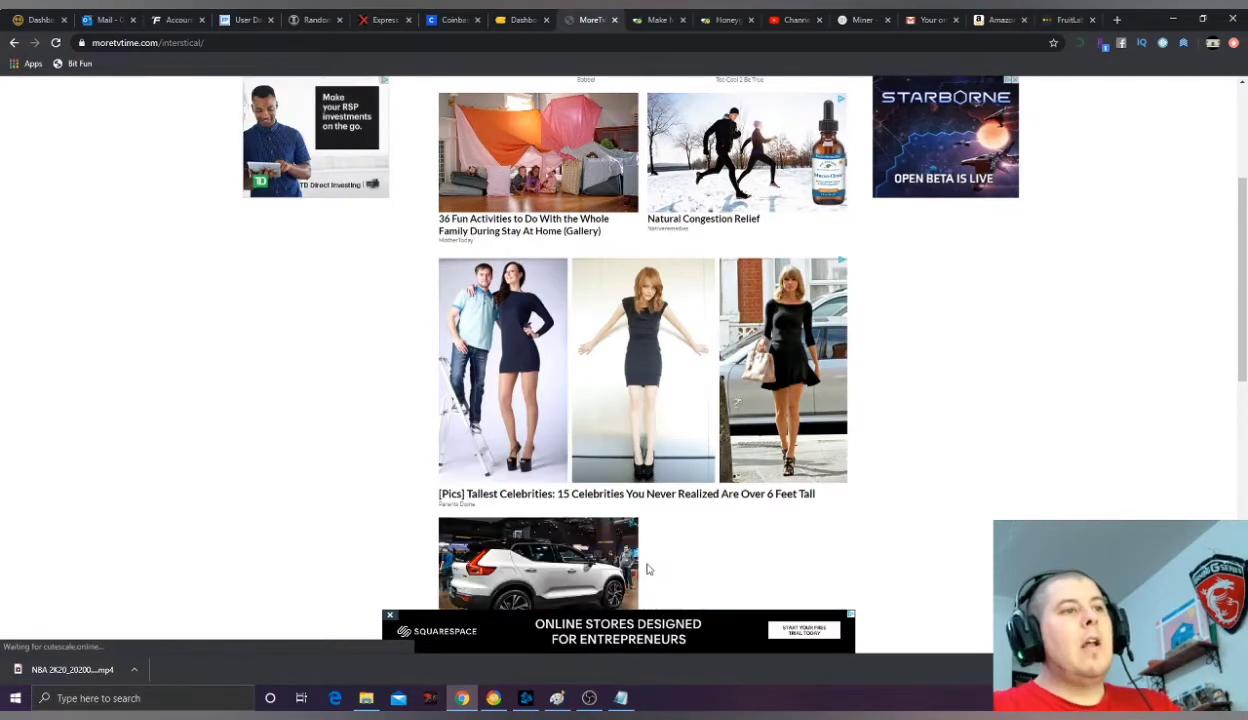
scroll(down, 3)
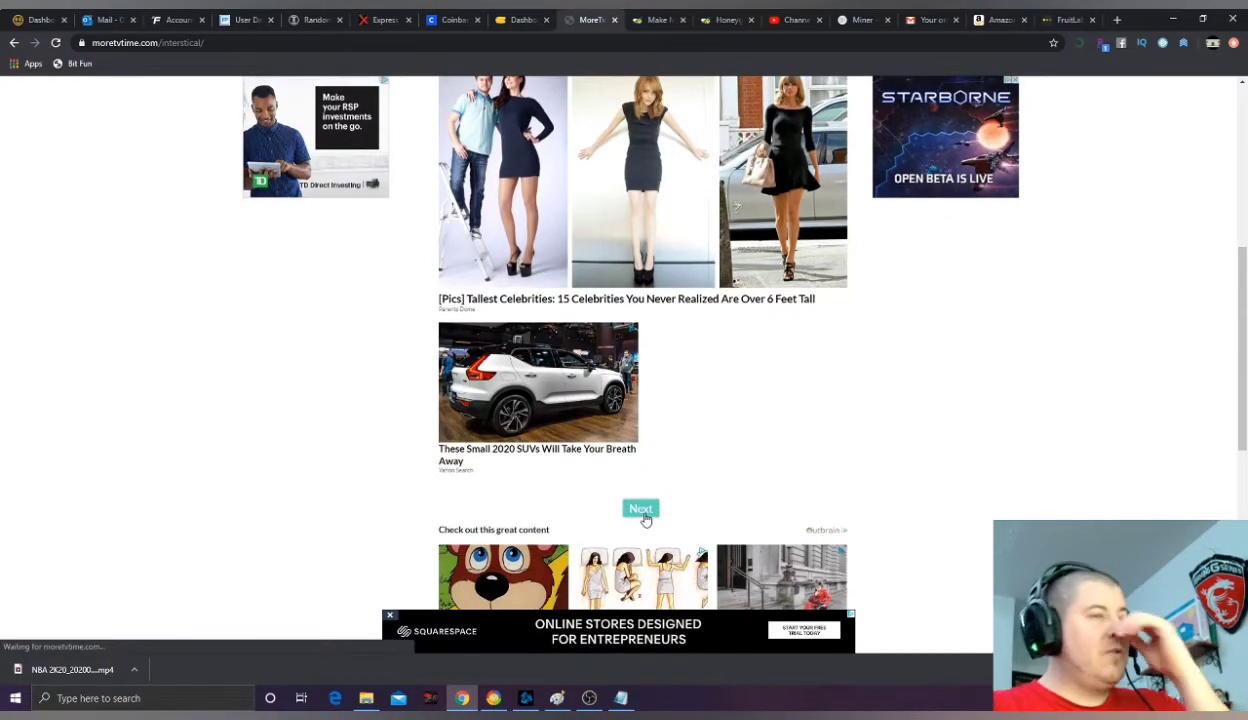
click(641, 510)
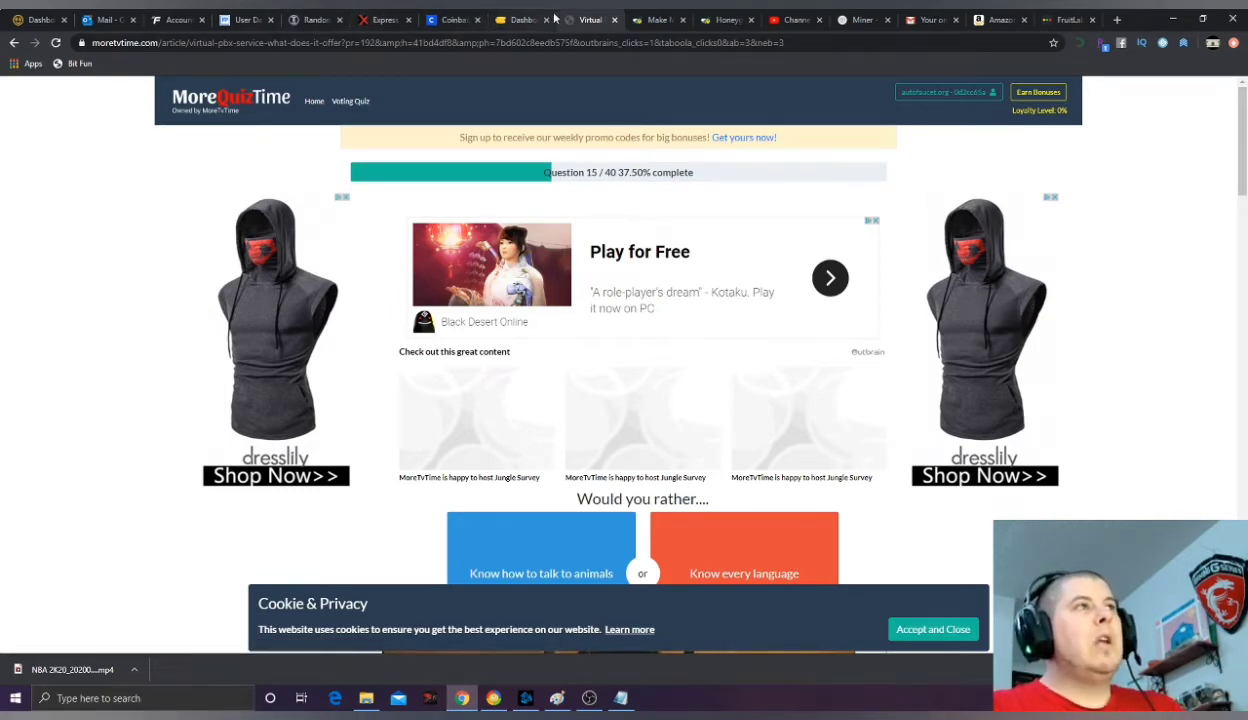
click(590, 19)
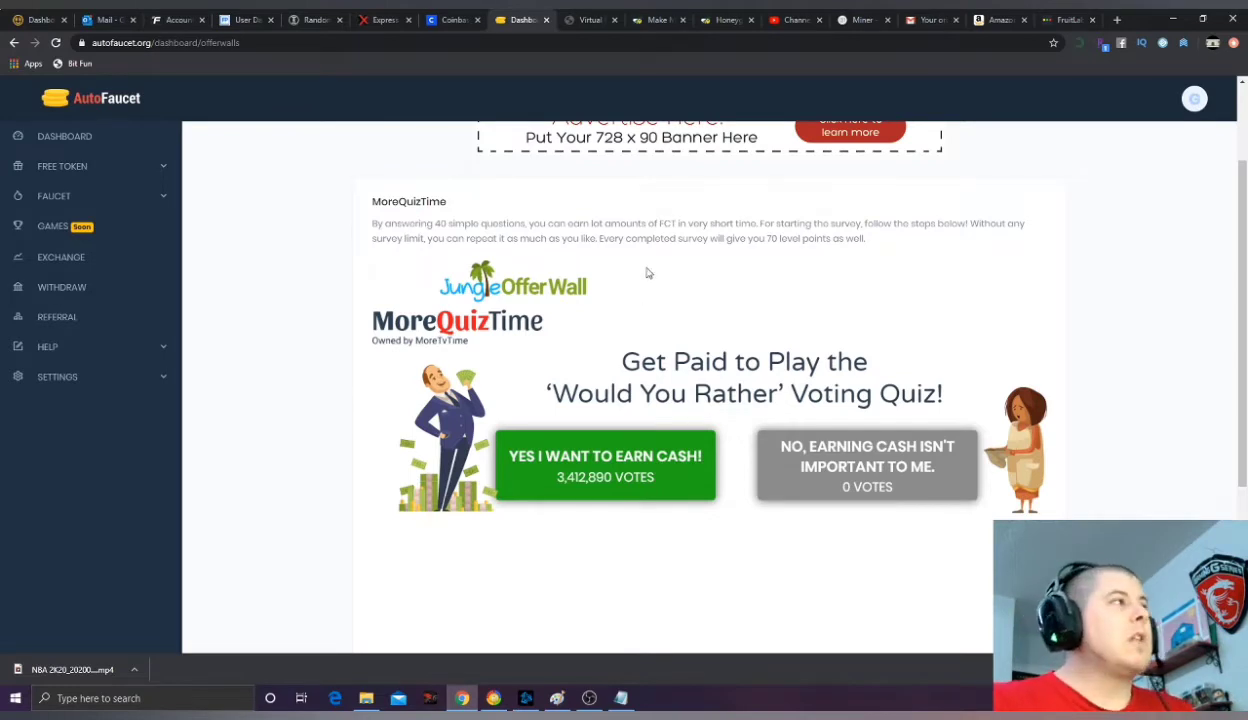
Step: Open Auto Claim from the expanded Faucet section of the sidebar
click(54, 196)
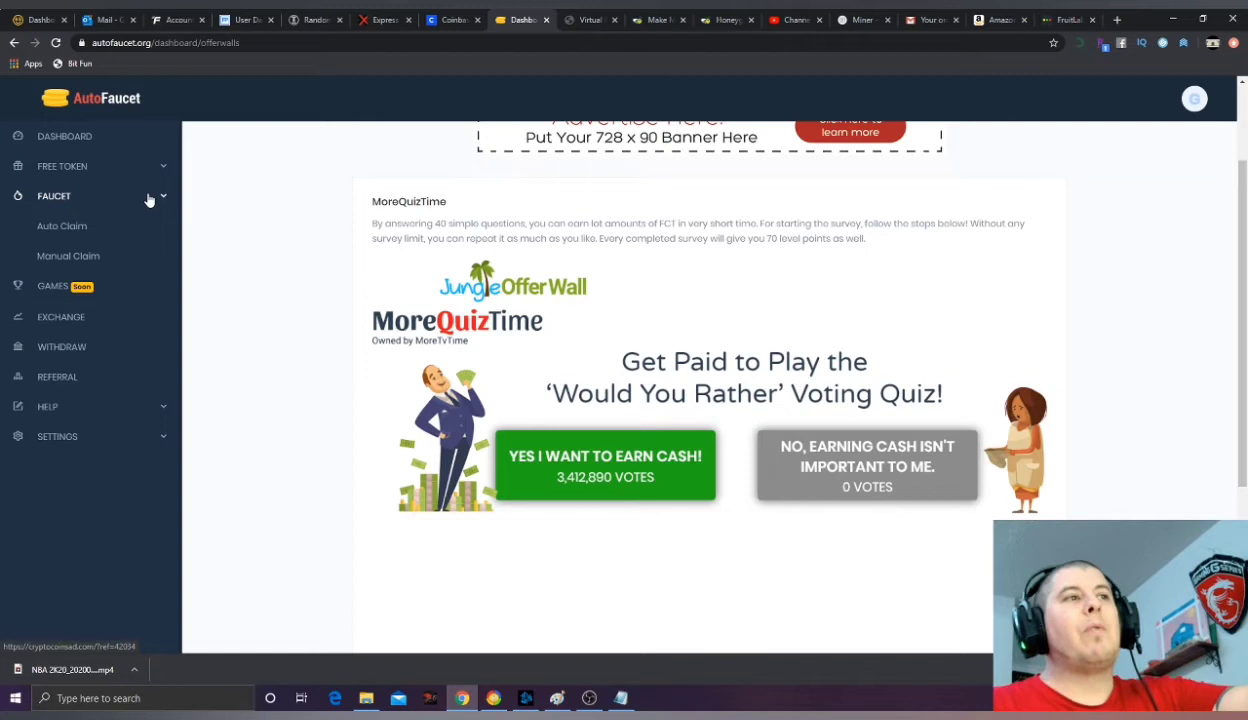
mouse_move(500, 416)
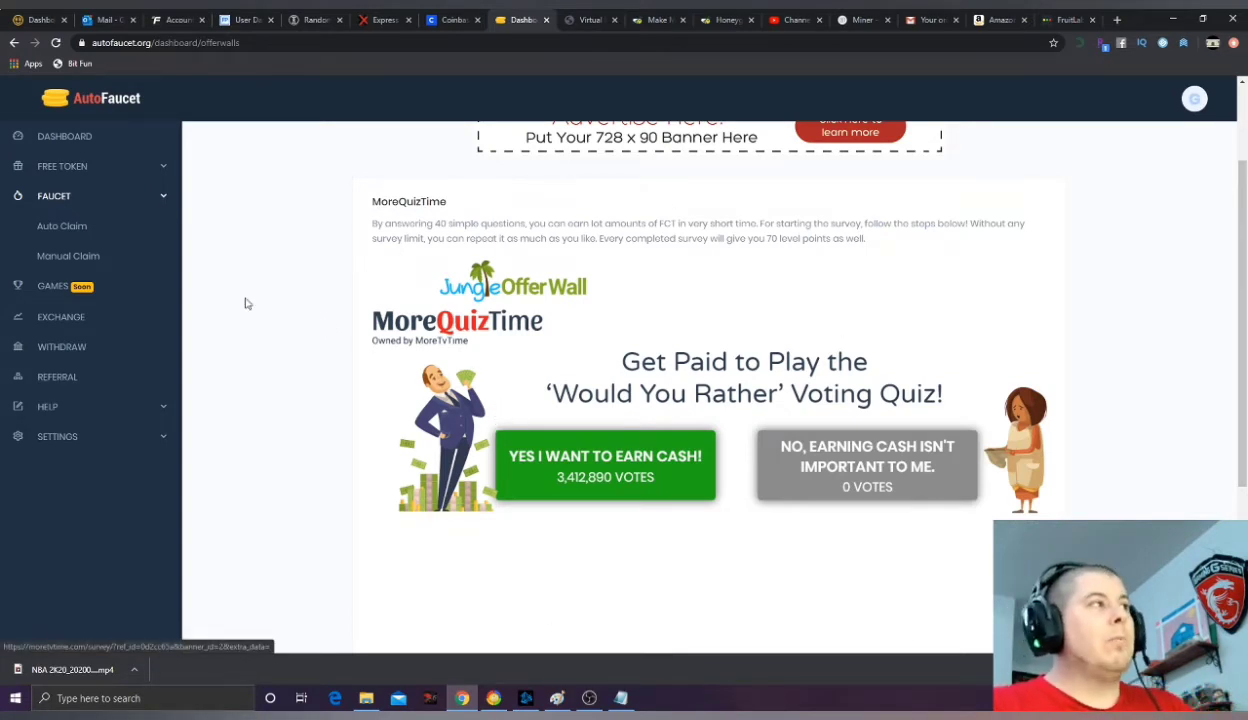
click(62, 226)
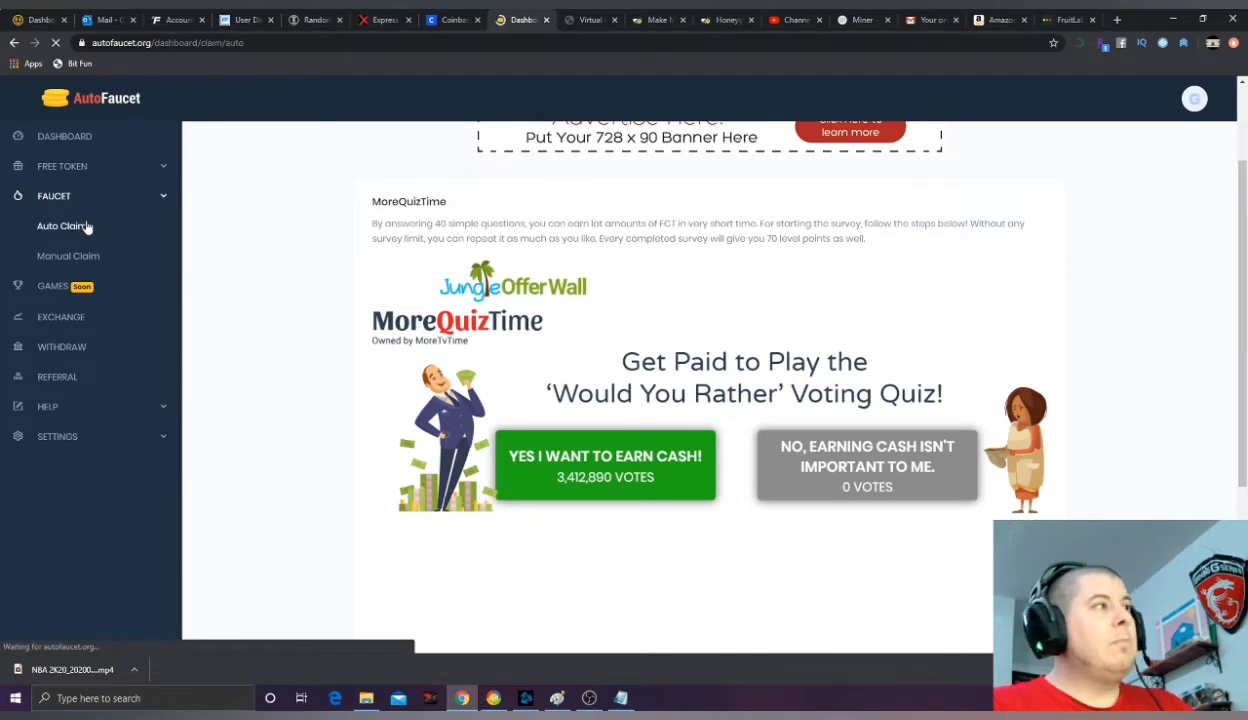
Step: Choose BTC with FaucetPay payouts every 10 minutes, and try the 4x payment boost
click(63, 226)
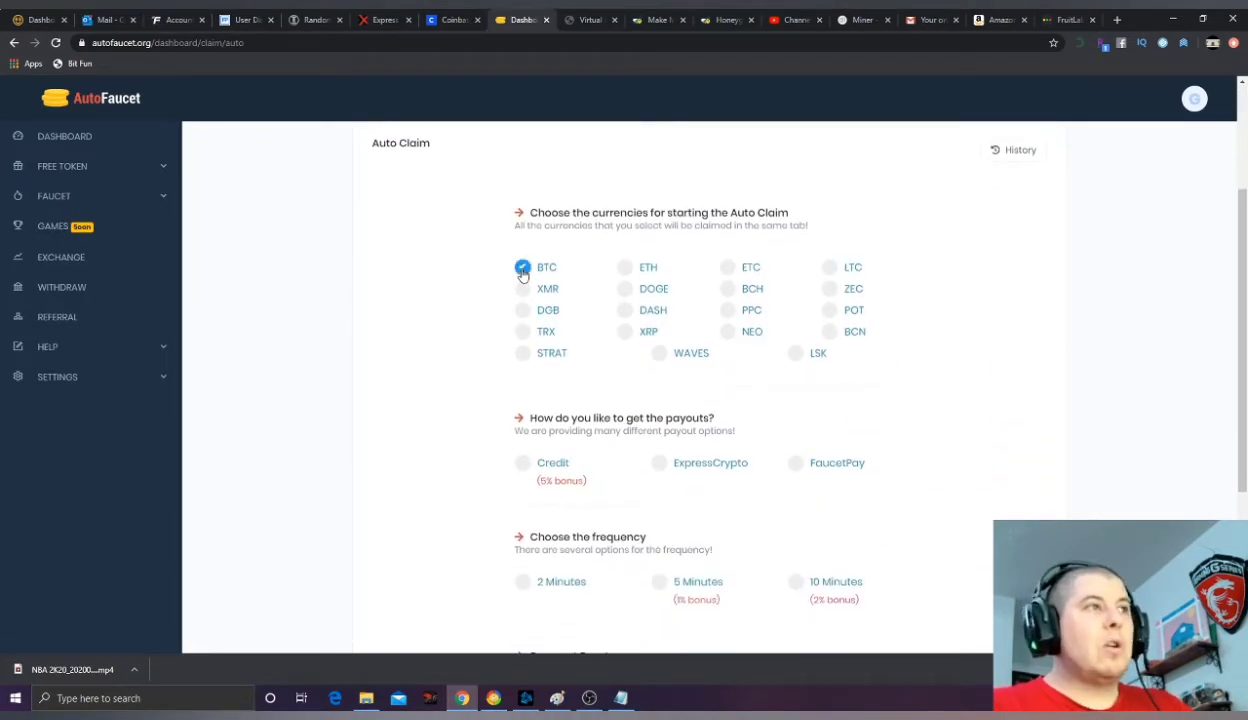
scroll(down, 3)
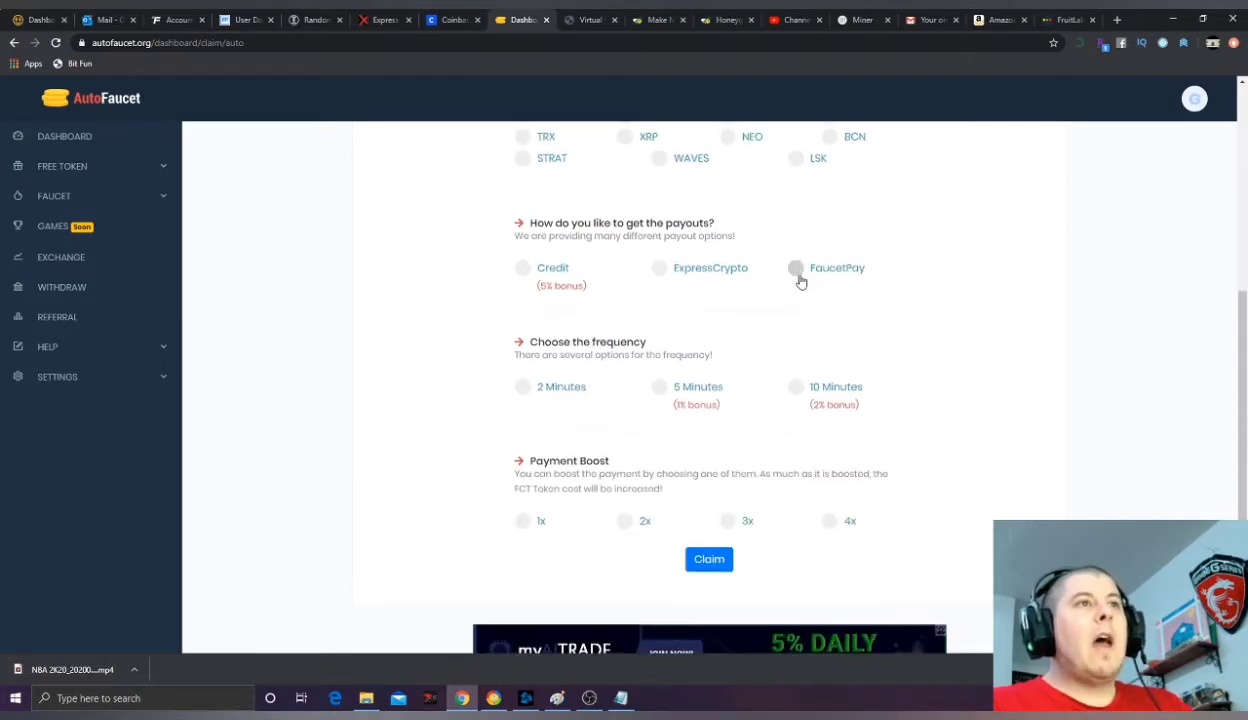
click(796, 267)
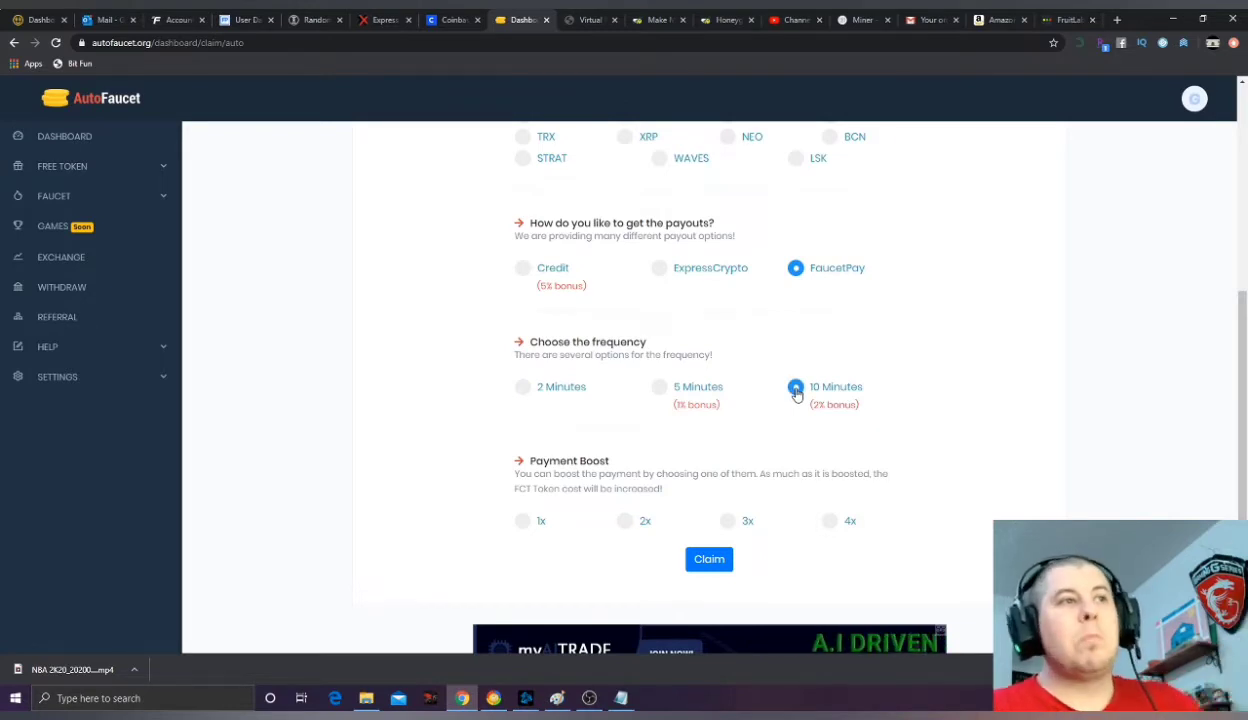
scroll(down, 3)
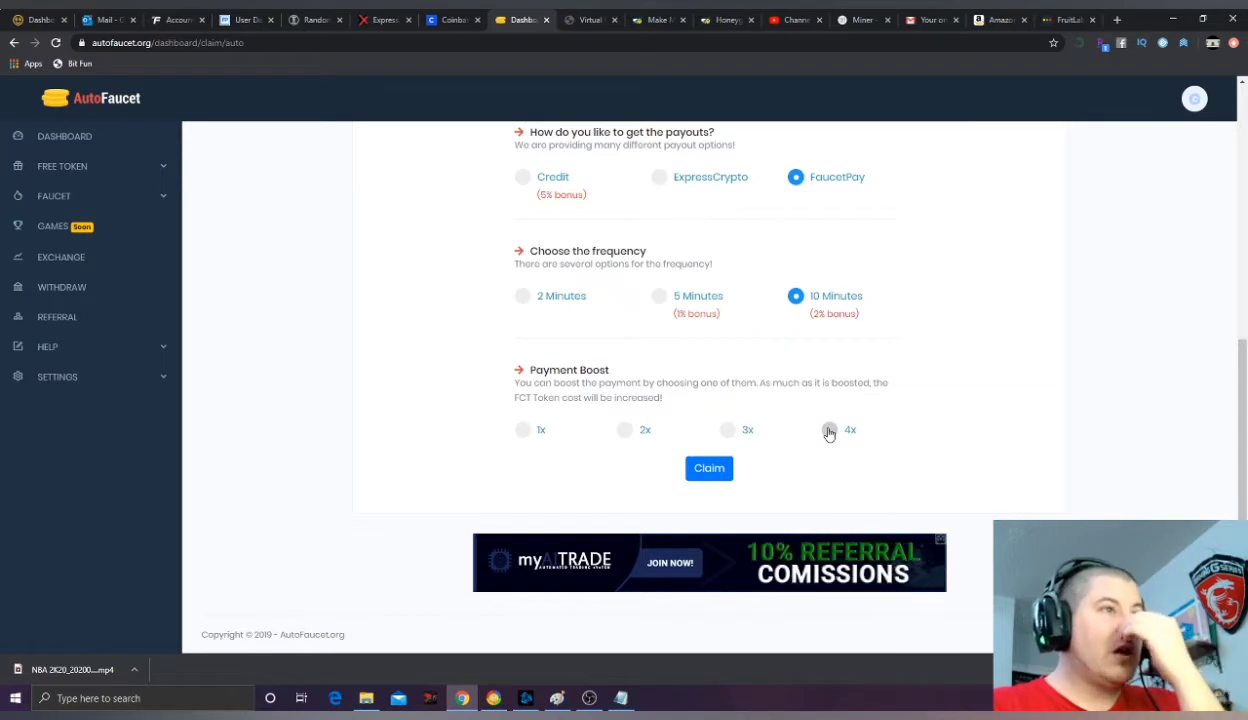
click(829, 429)
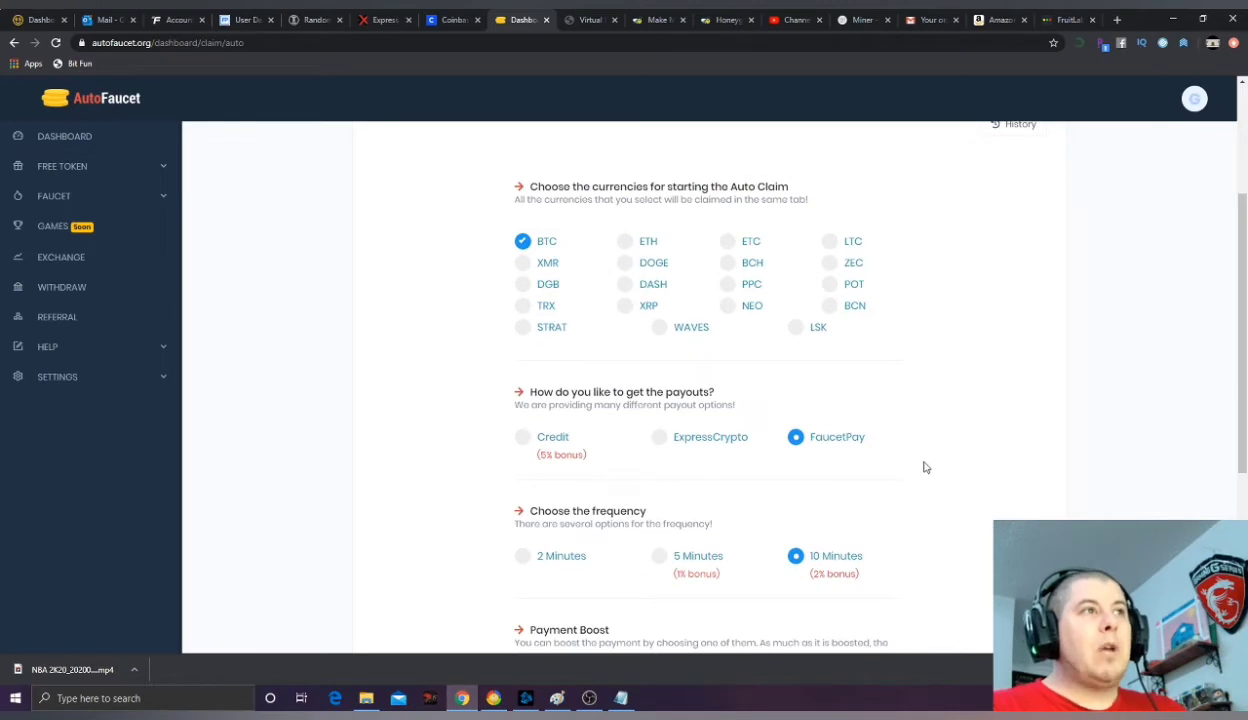
mouse_move(926, 474)
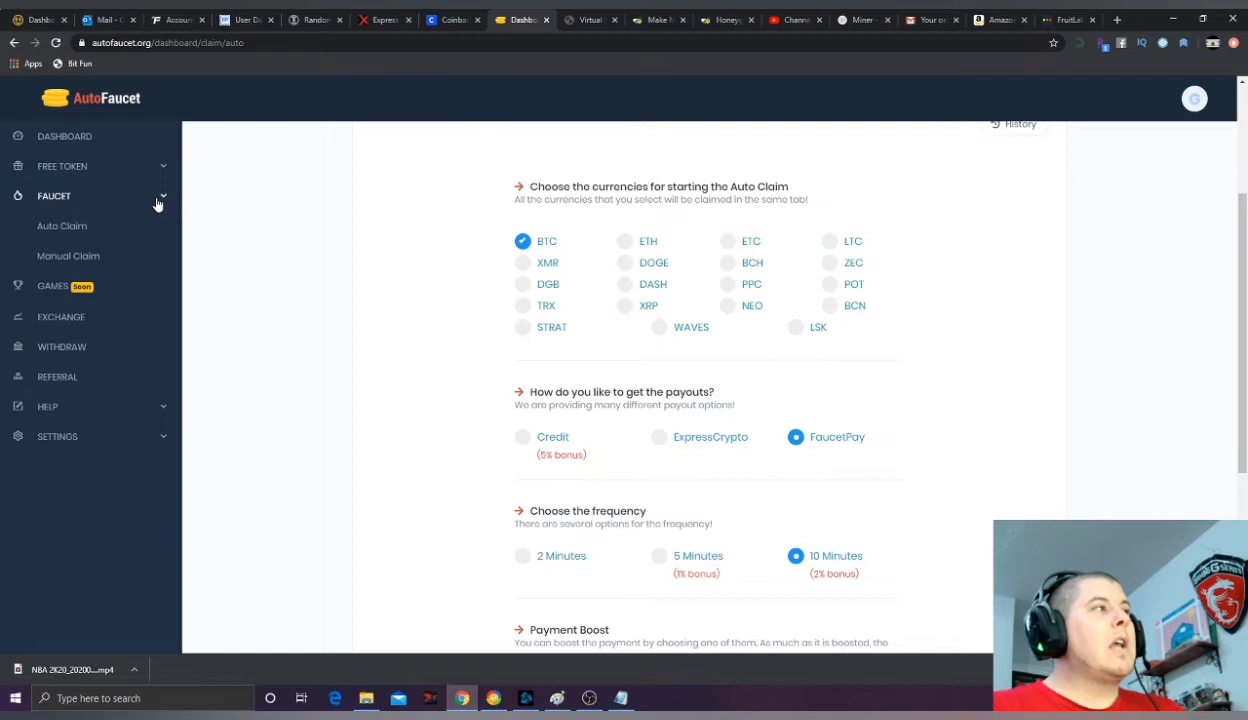
mouse_move(62, 317)
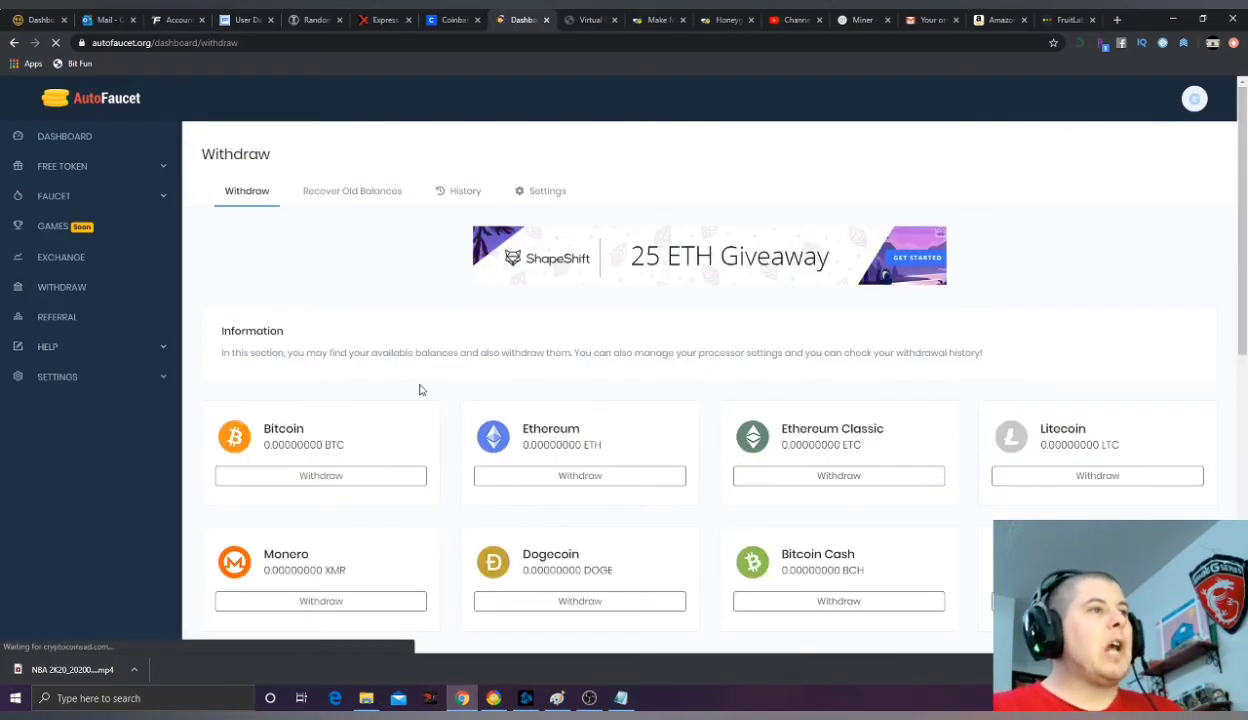
scroll(down, 3)
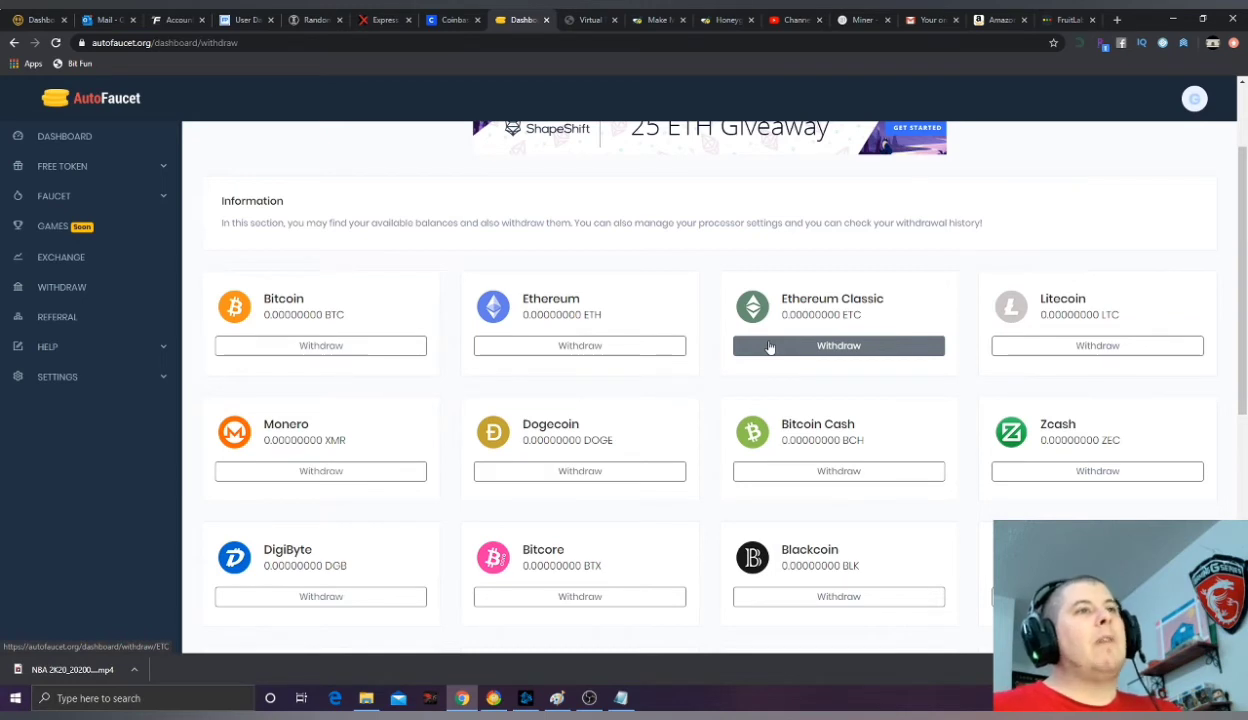
mouse_move(1086, 238)
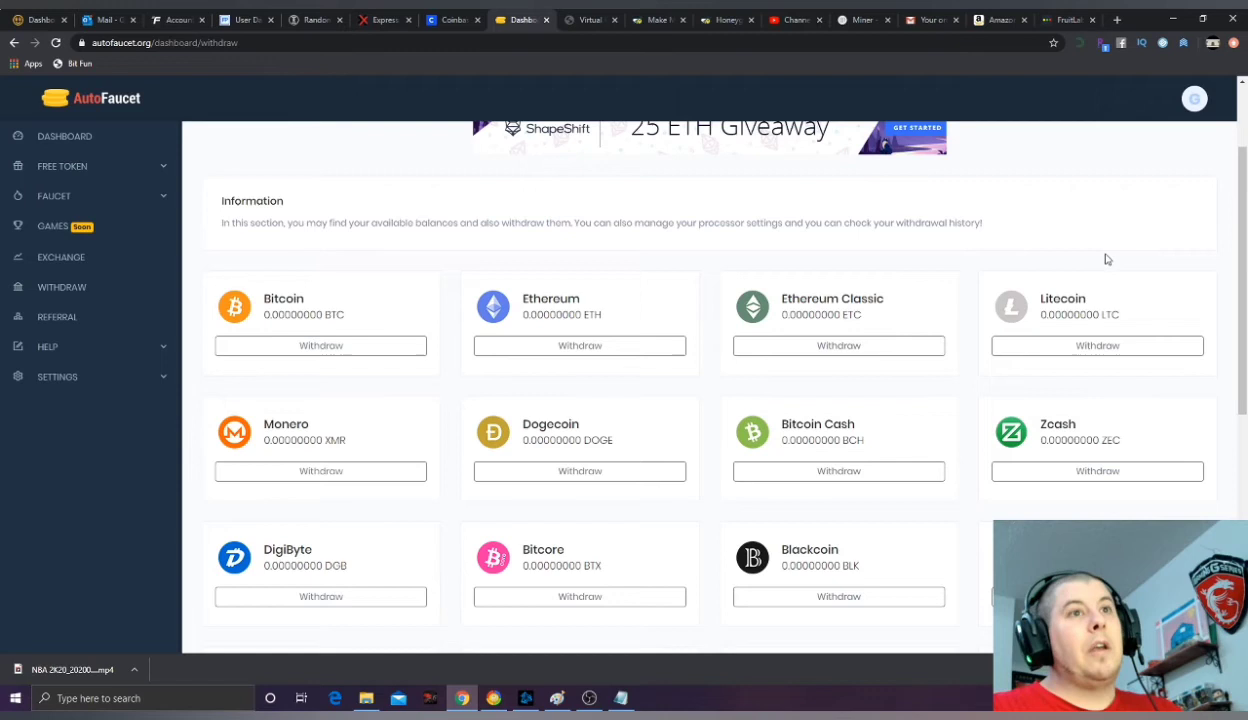
mouse_move(1110, 268)
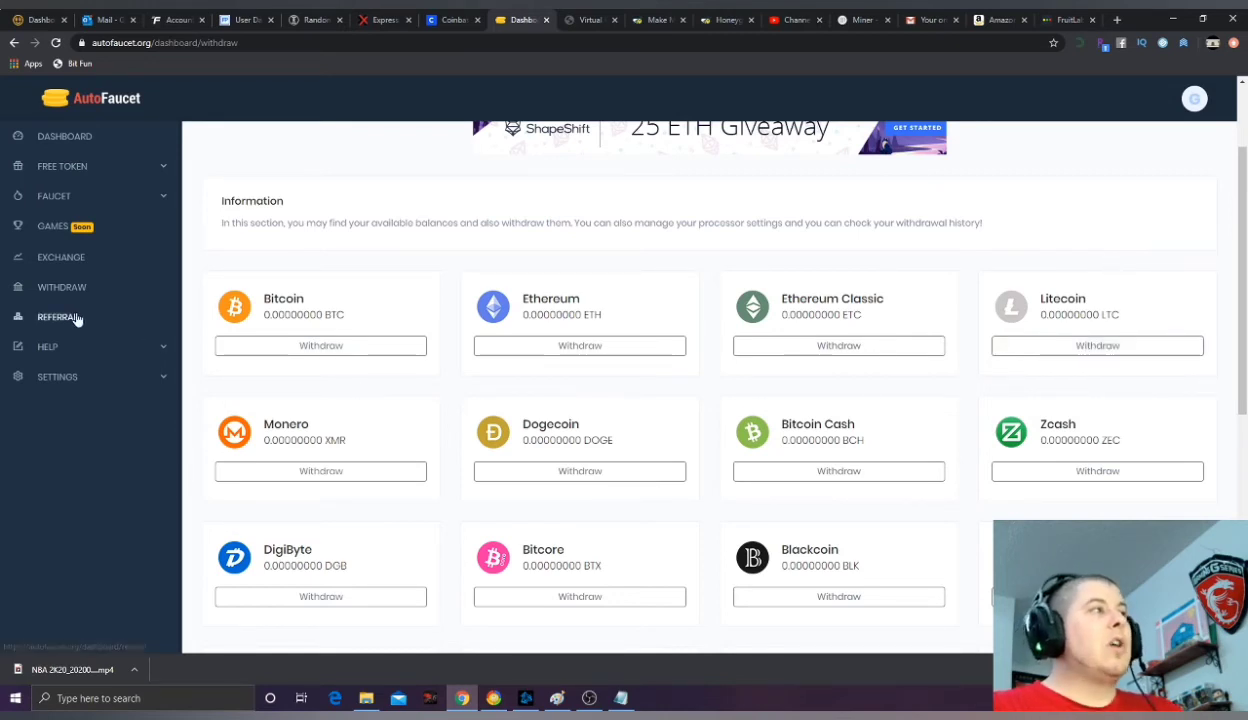
Step: Open Referral to view 0 referrals, the 20% rate and the referral link
click(57, 317)
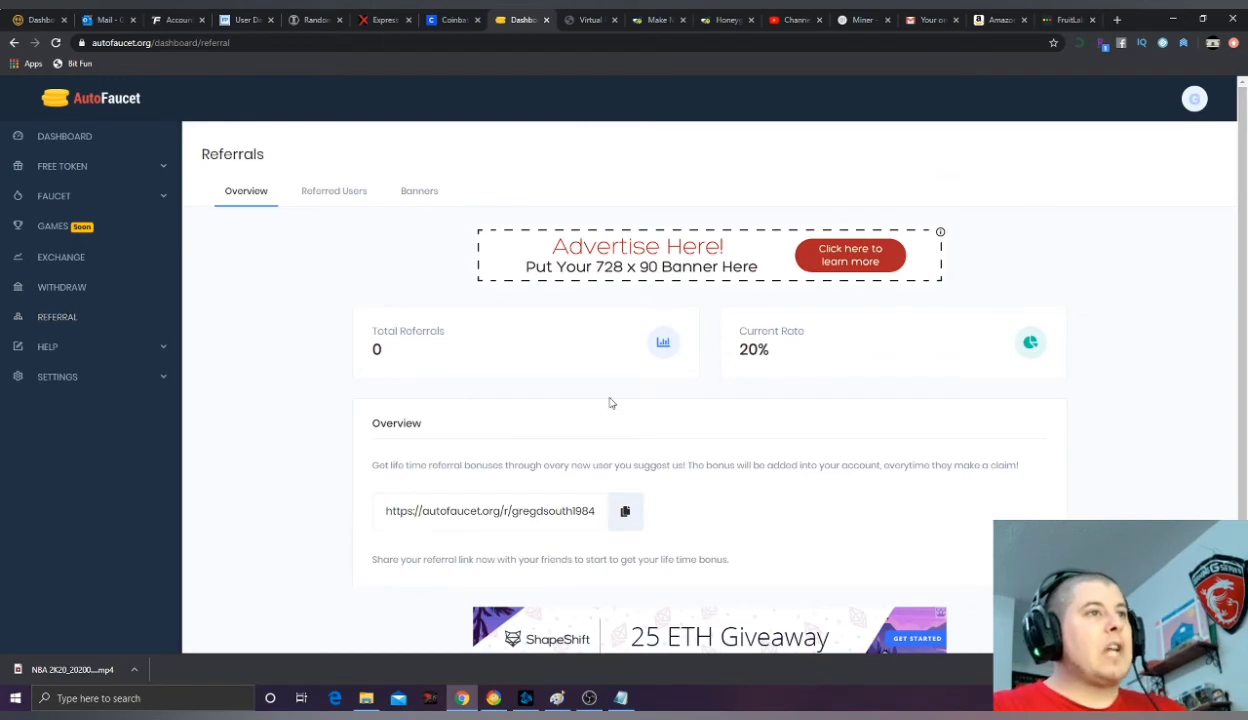
mouse_move(659, 323)
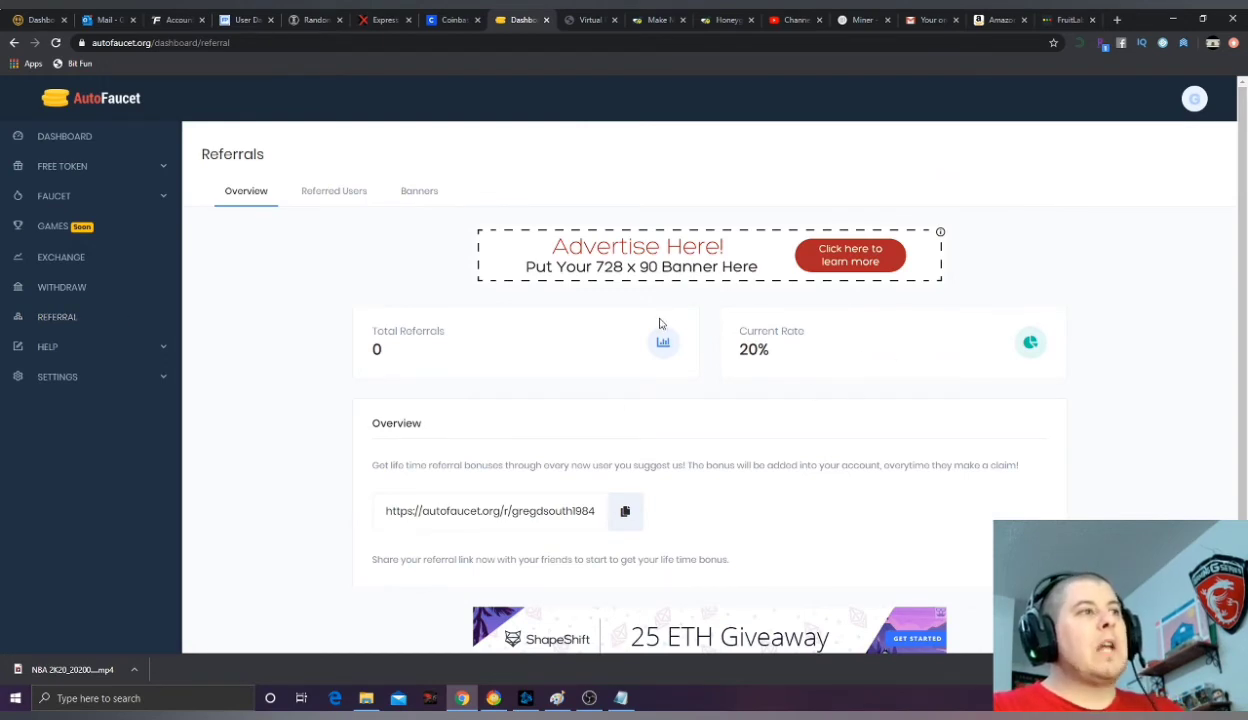
click(625, 511)
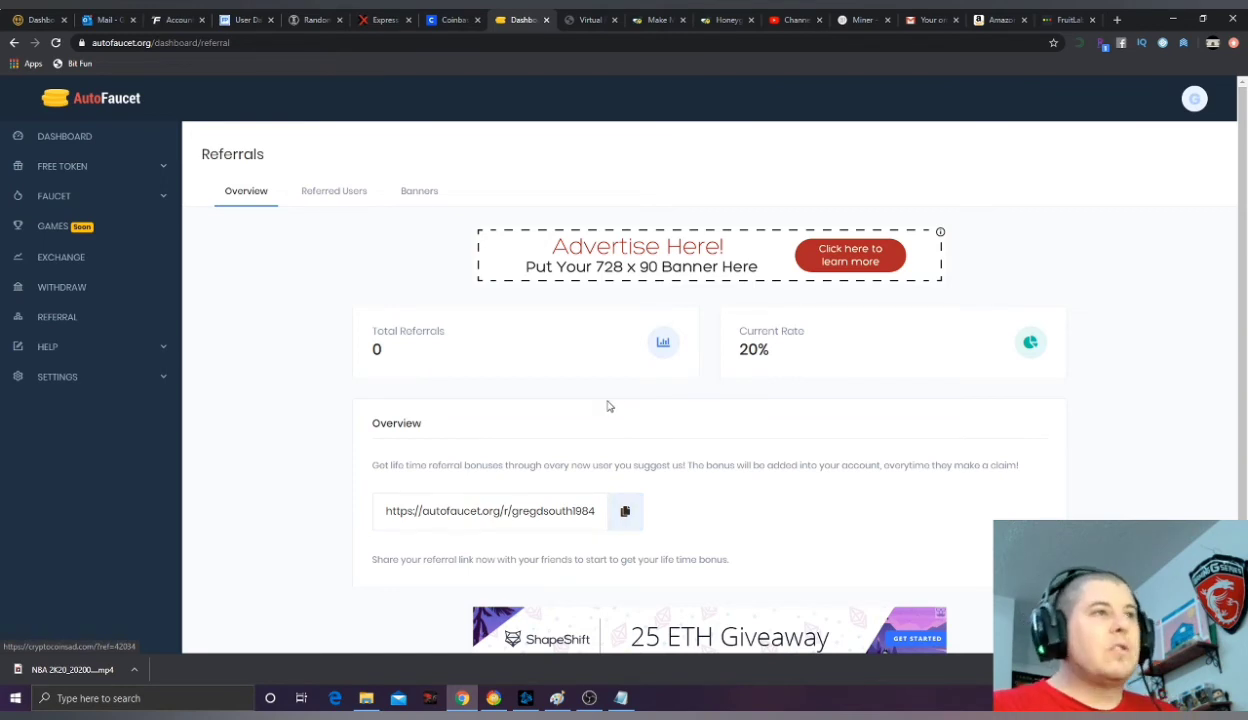
mouse_move(575, 381)
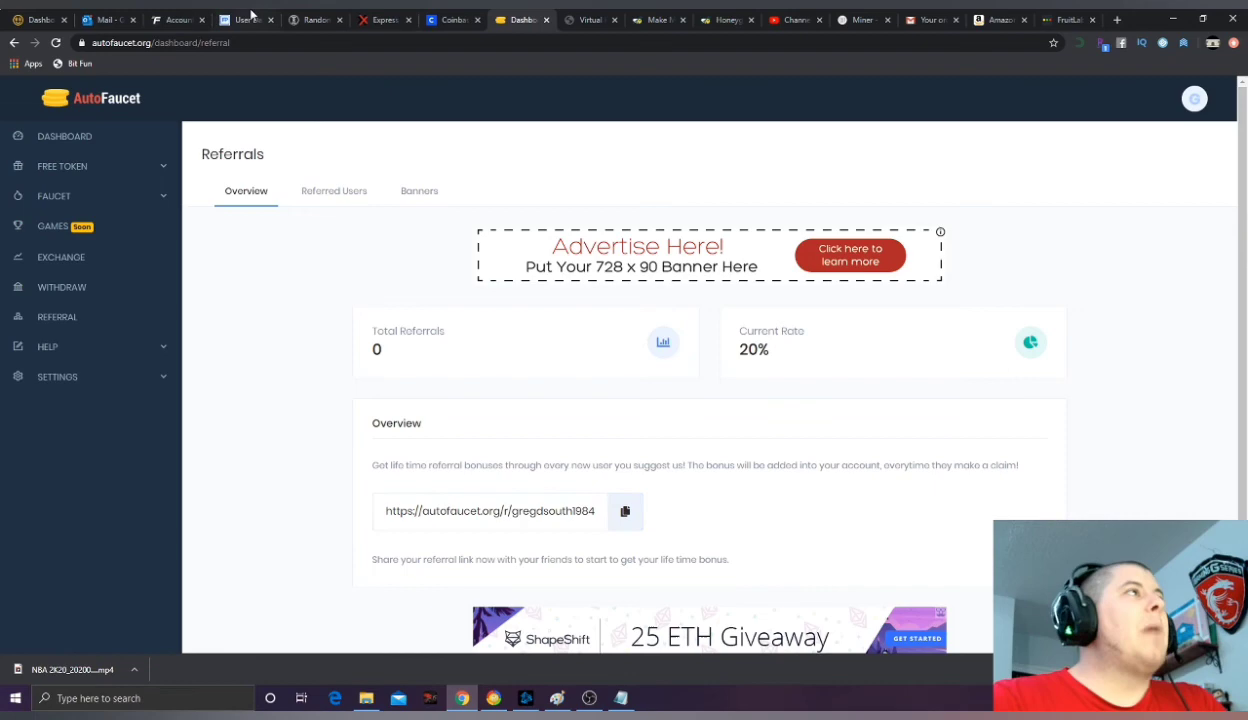
click(245, 19)
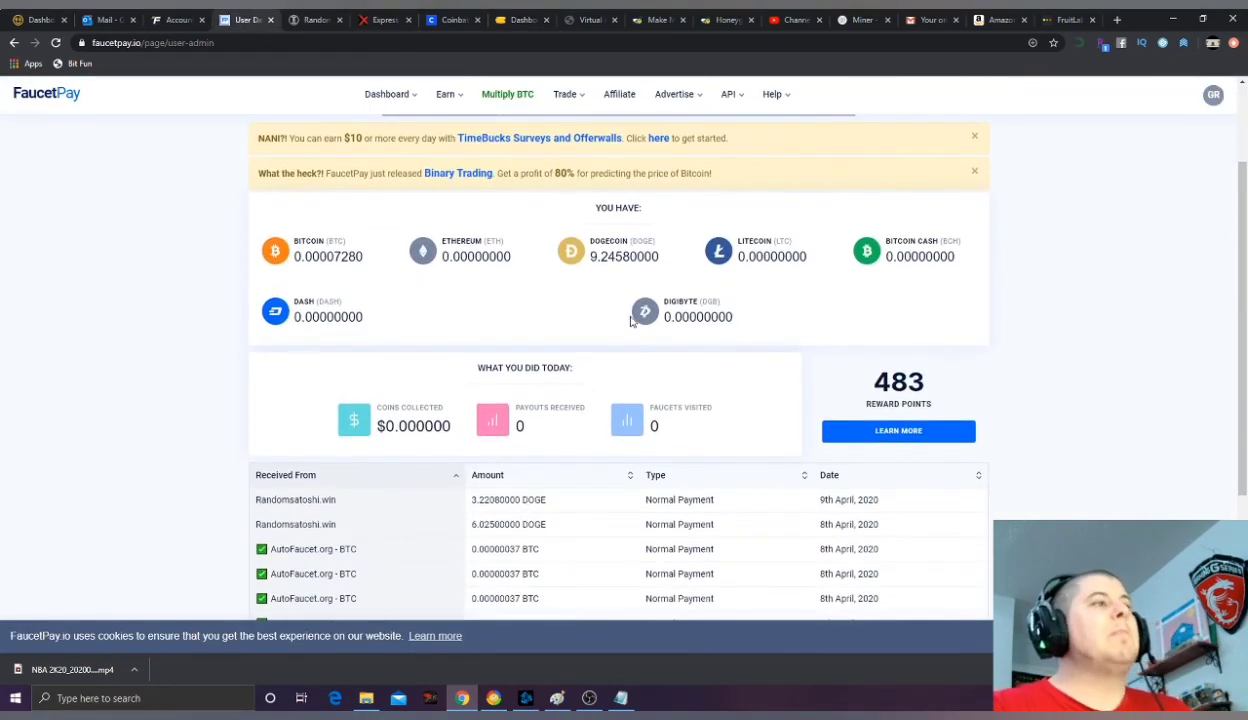
scroll(down, 3)
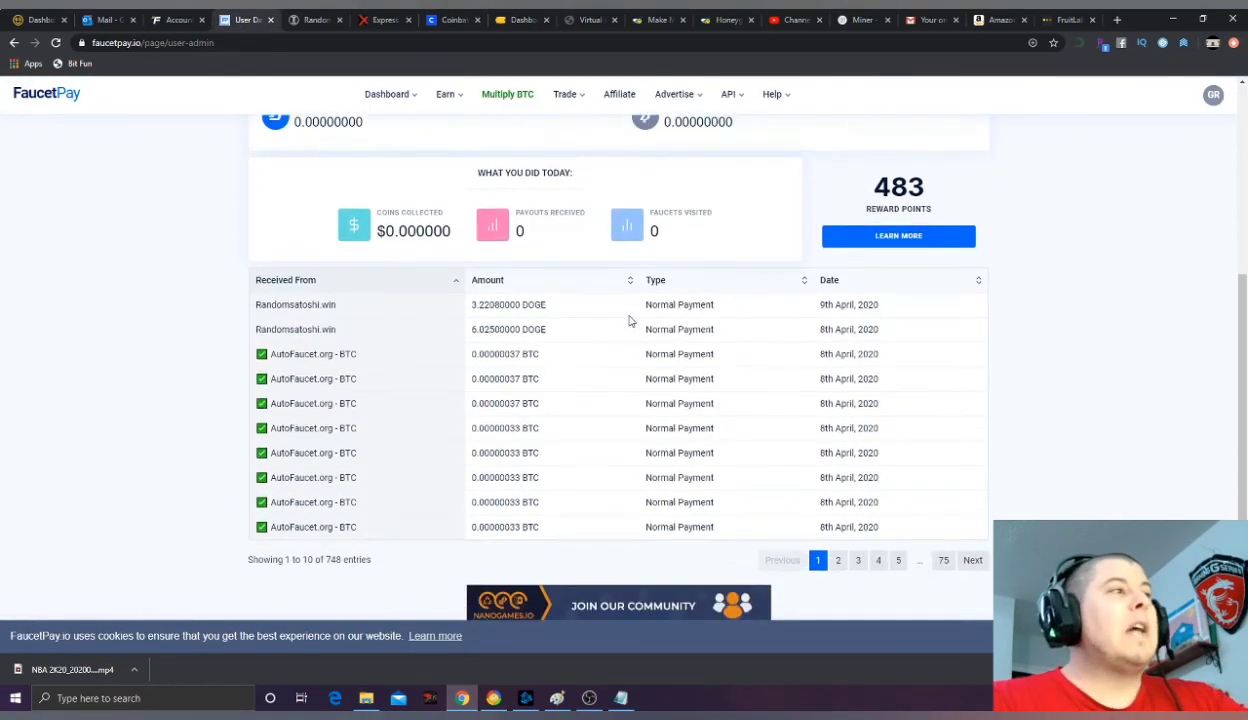
scroll(down, 3)
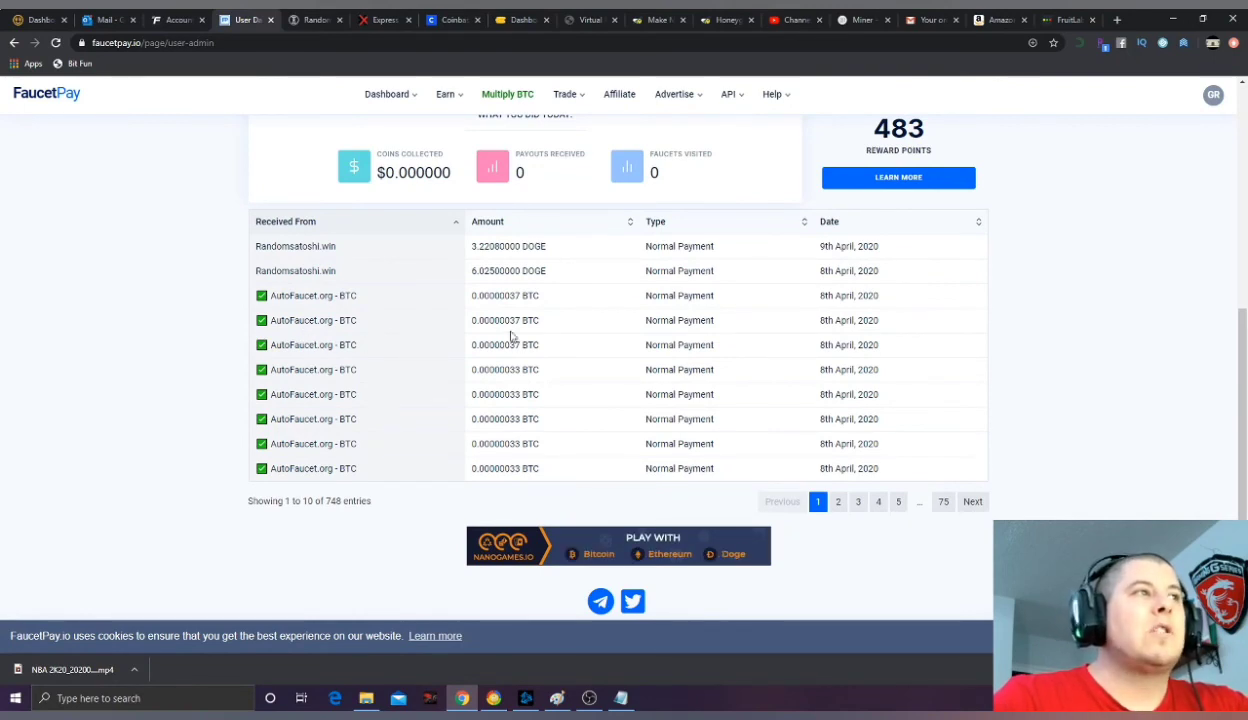
mouse_move(1103, 326)
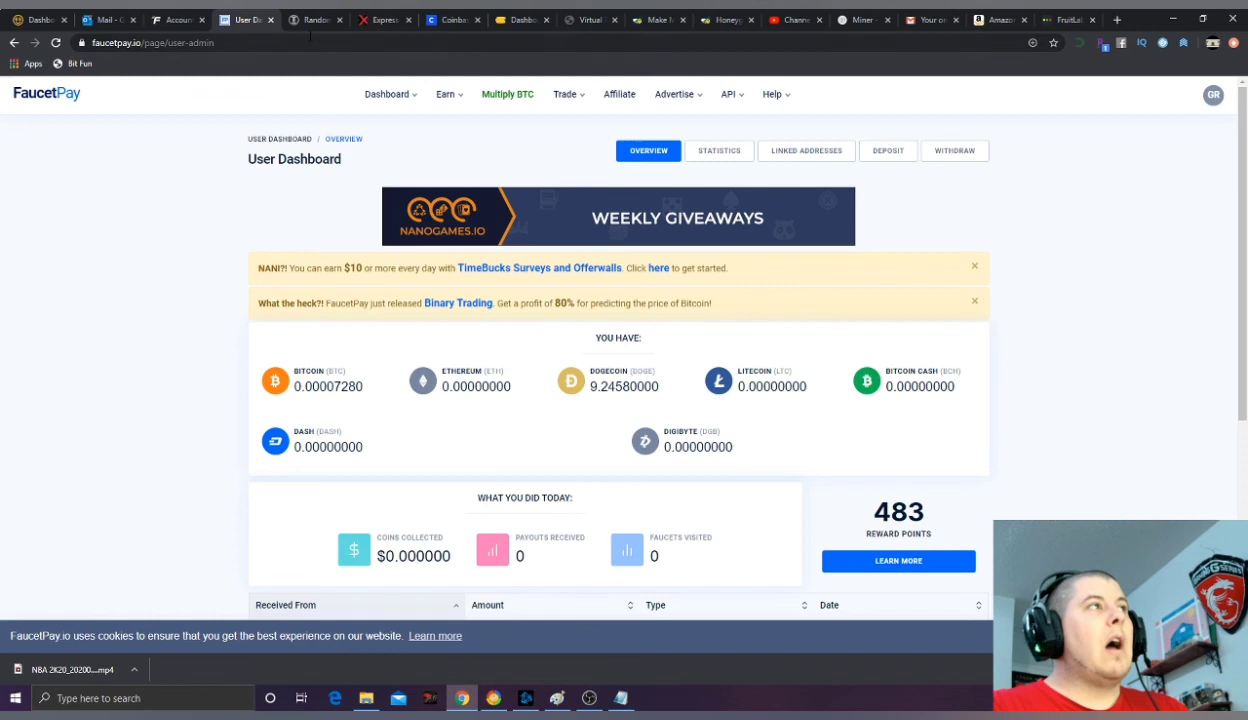
click(520, 19)
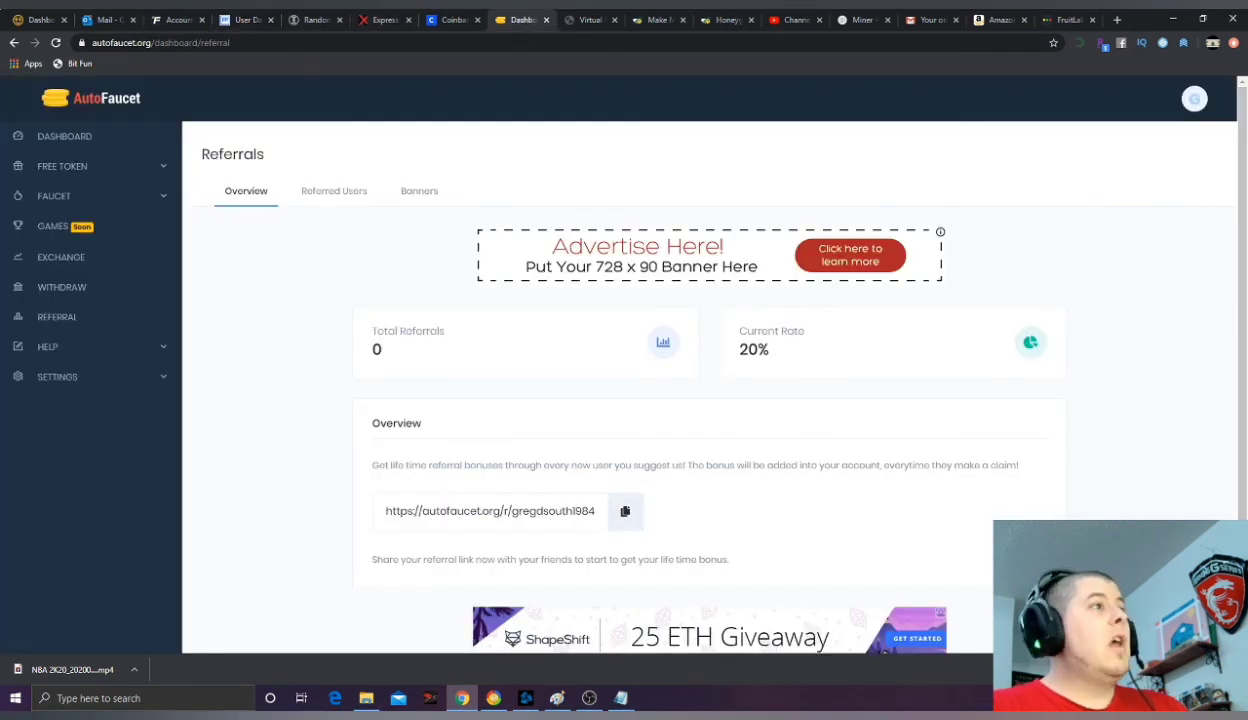